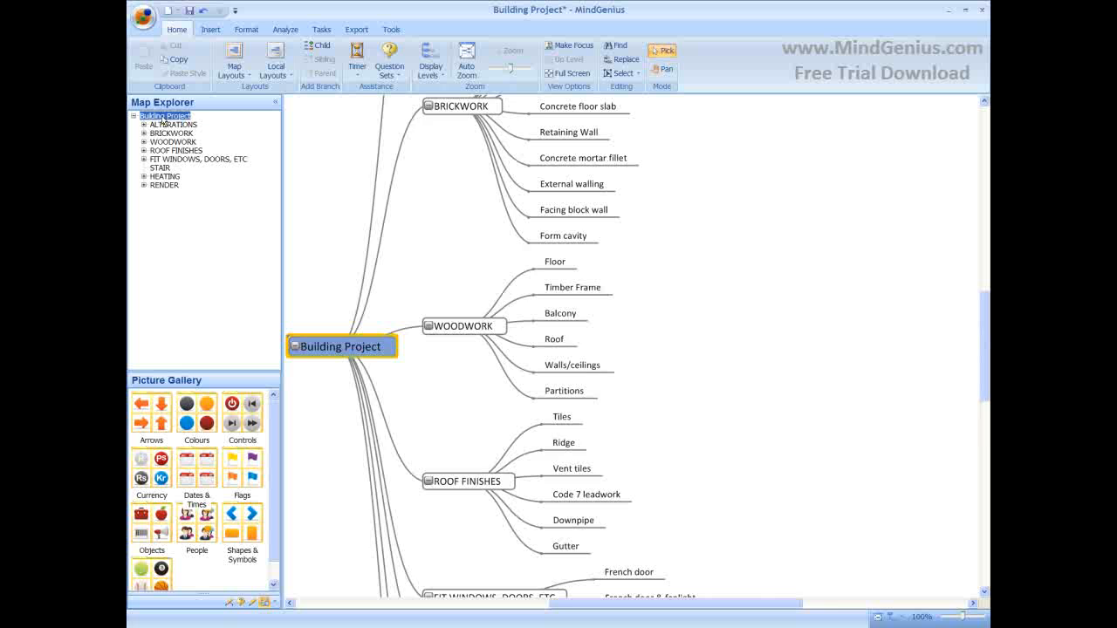
# - Focus the map on ALTERATIONS, BRICKWORK, ROOF FINISHES, then the empty STAIR branch
pyautogui.click(173, 124)
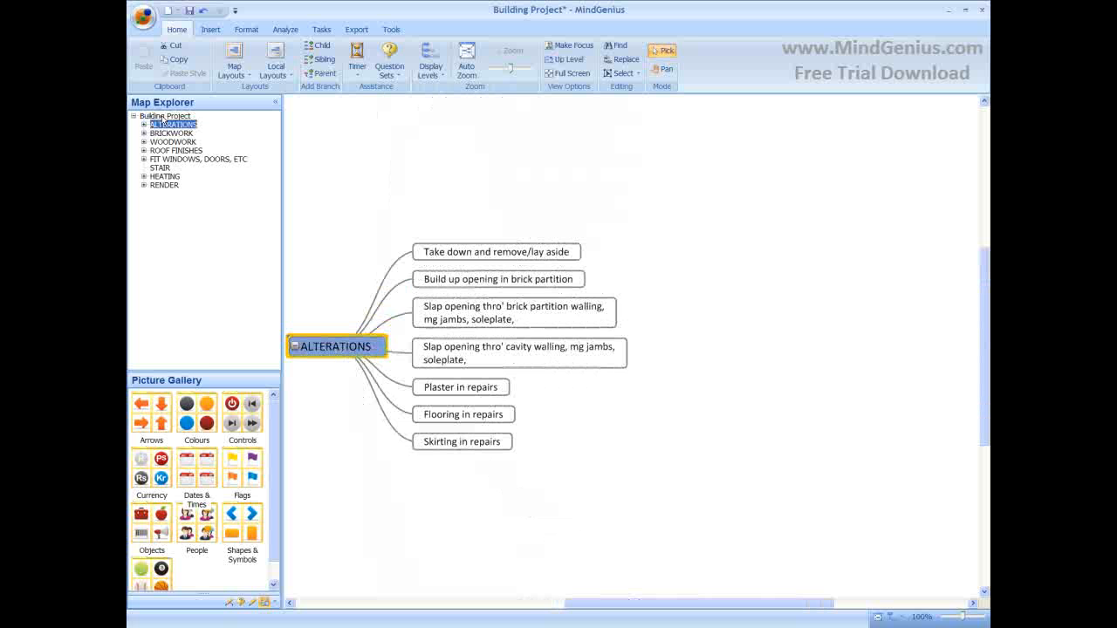
pyautogui.click(171, 132)
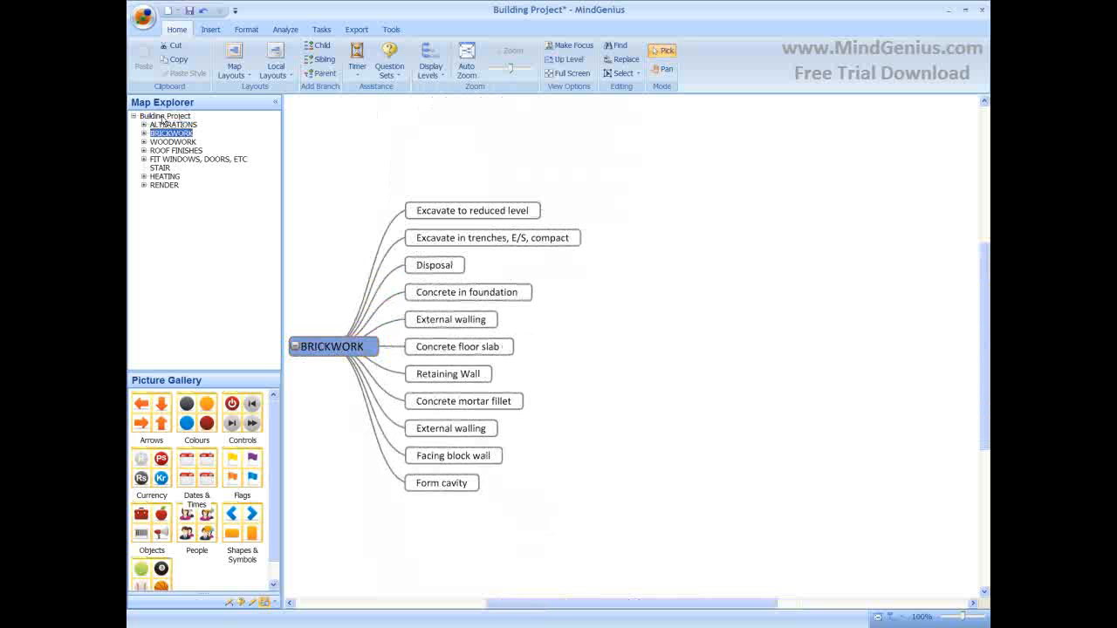
pyautogui.click(176, 150)
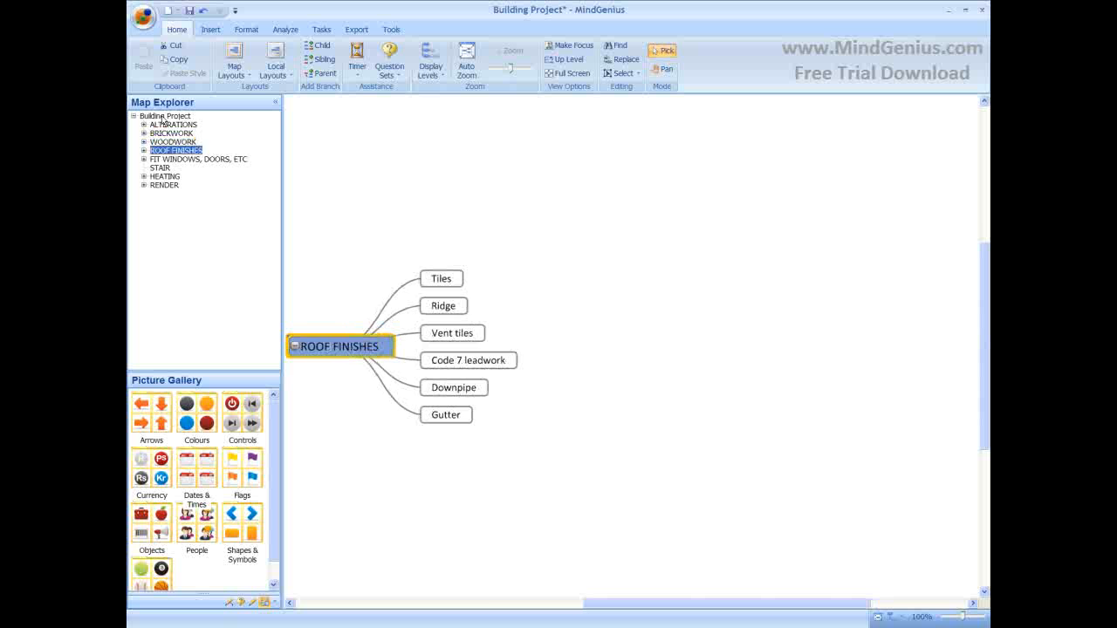
pyautogui.click(199, 159)
pyautogui.write('Fi')
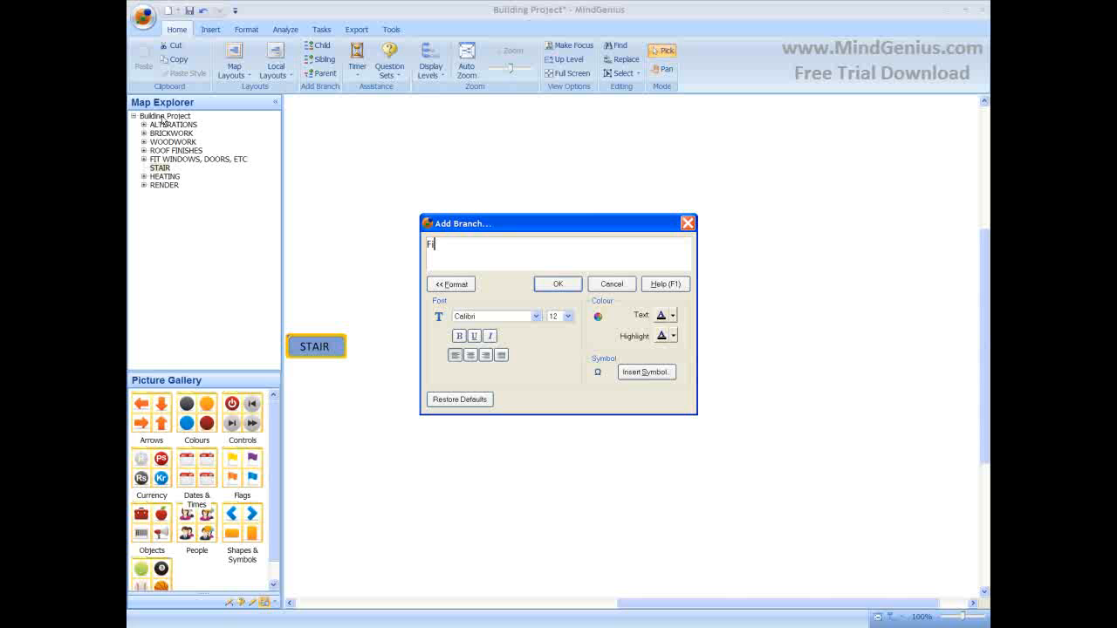
# - Add Fit stairs, Balustrading and Skirting under STAIR, then show the whole Building Project map
pyautogui.write('t stair')
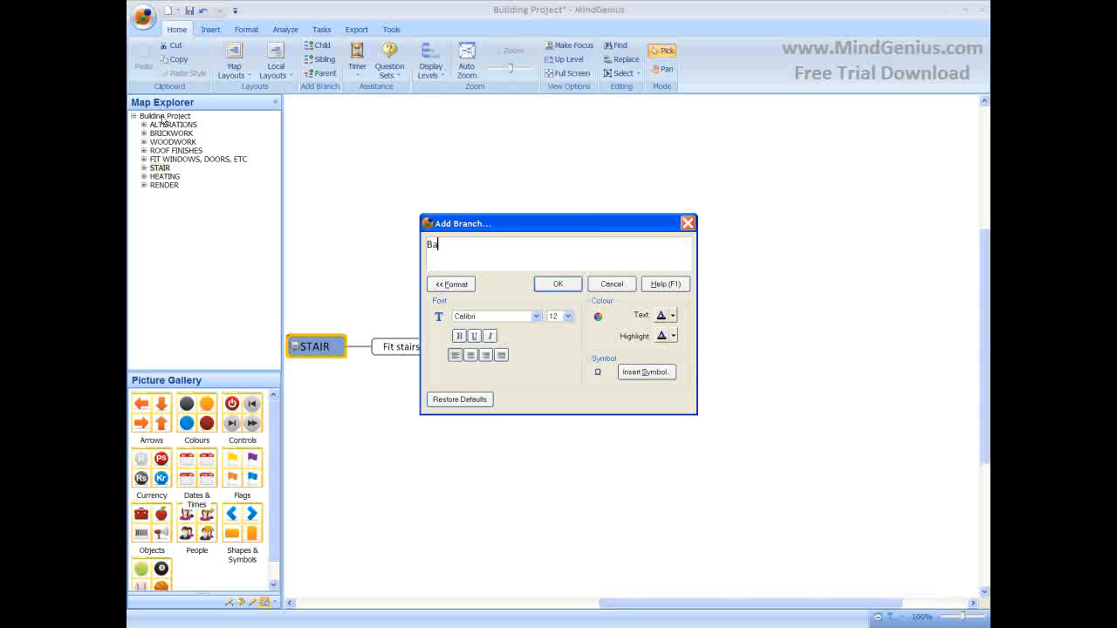
pyautogui.write('lustr')
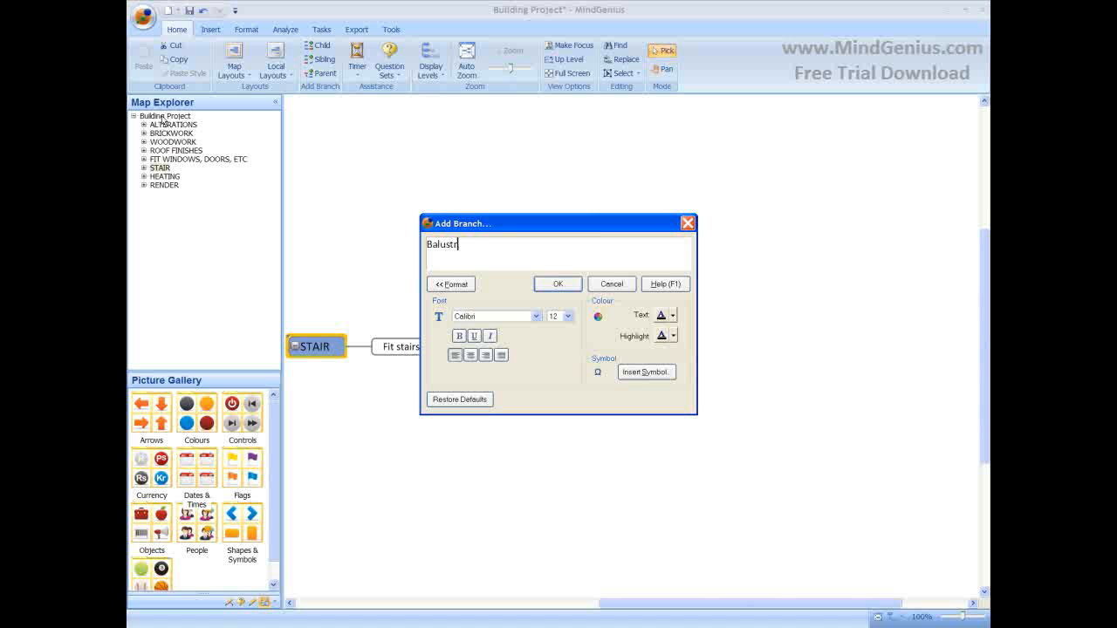
pyautogui.click(558, 283)
pyautogui.write('Skirti')
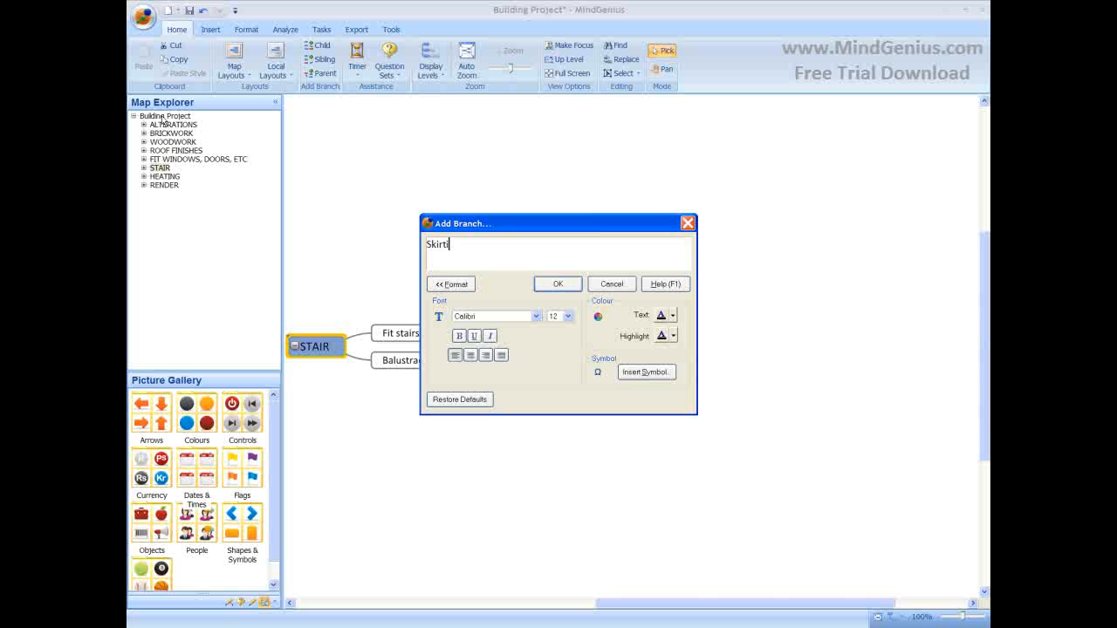
pyautogui.click(558, 284)
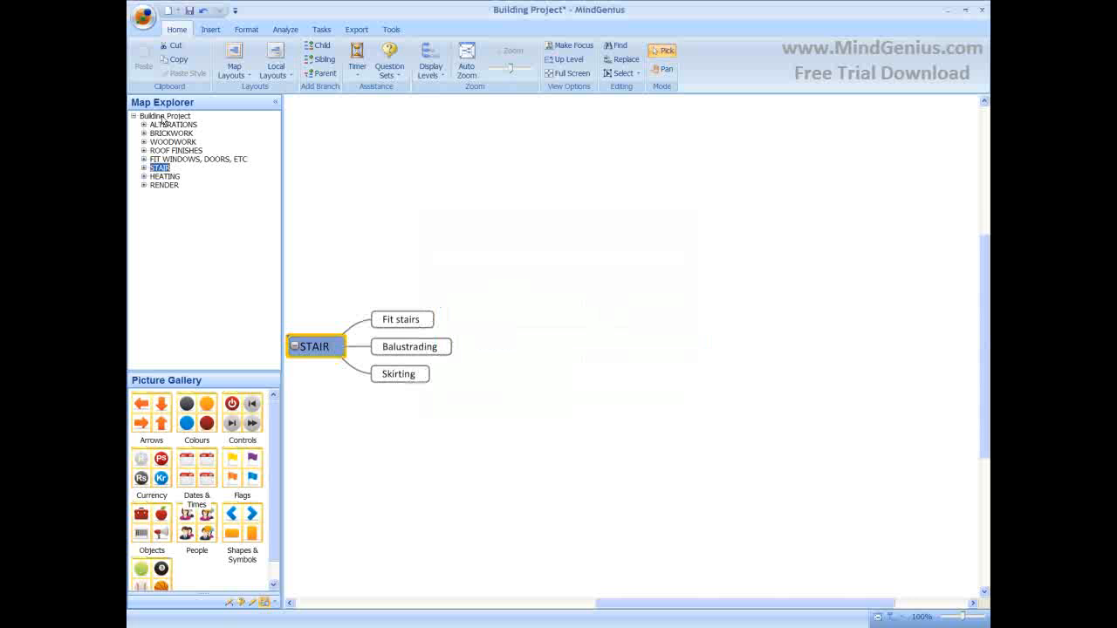
pyautogui.click(165, 115)
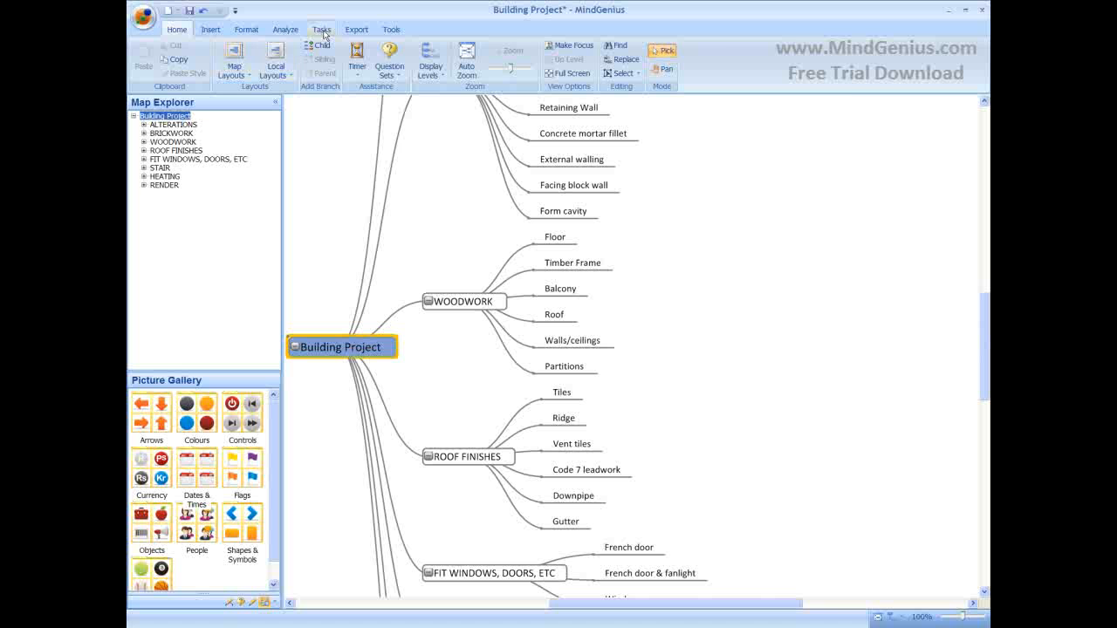
# - Assign DN and DM team members to the Floor and Timber Frame tasks
pyautogui.click(321, 29)
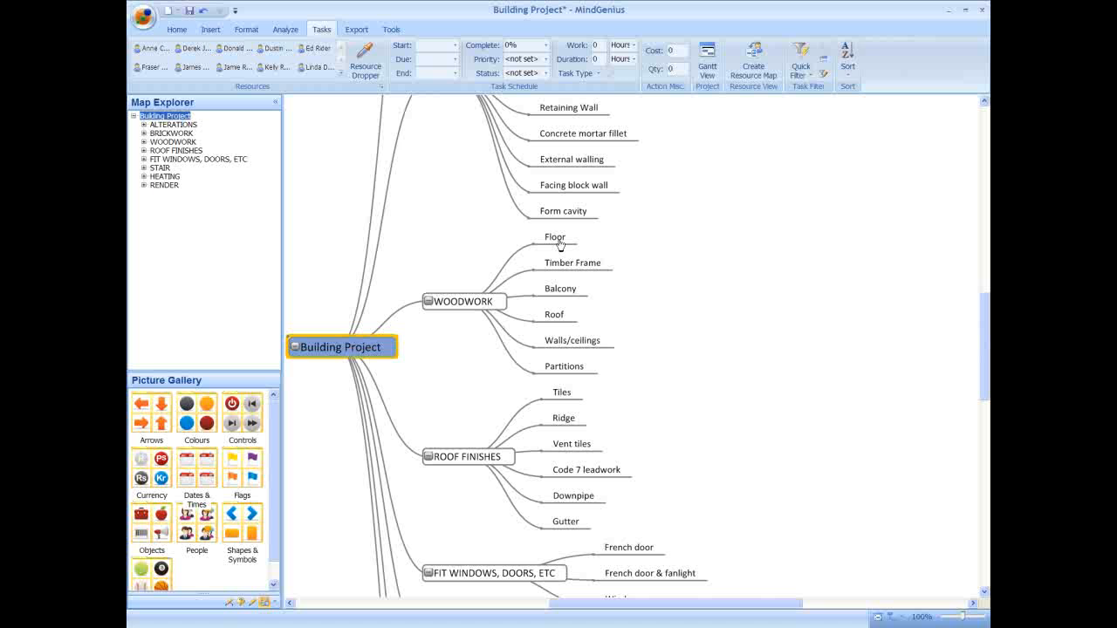
pyautogui.click(555, 237)
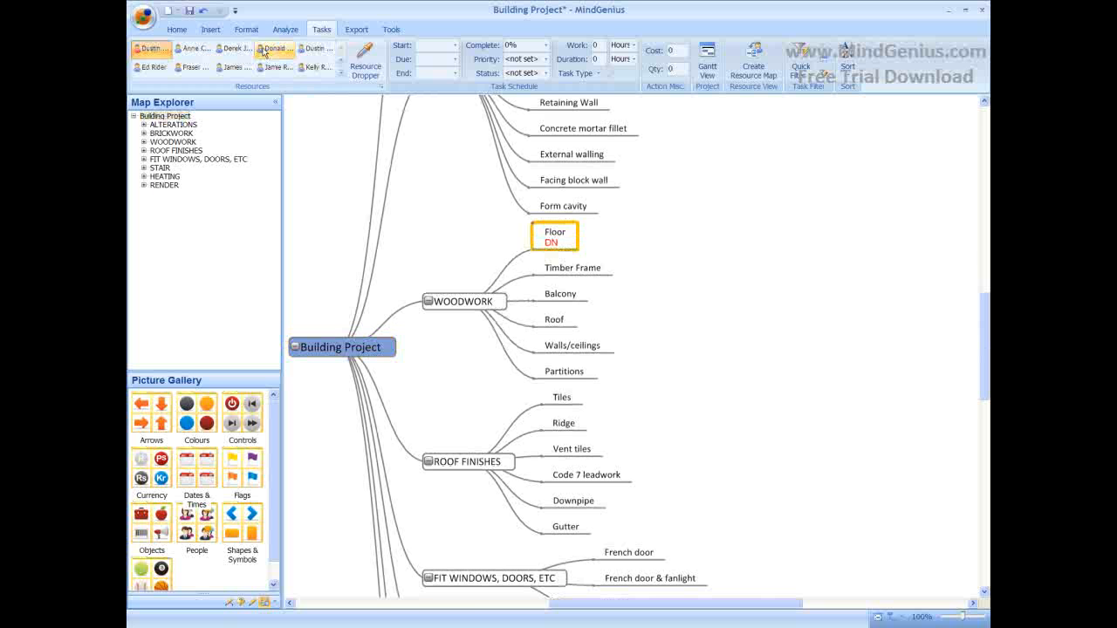
pyautogui.click(572, 267)
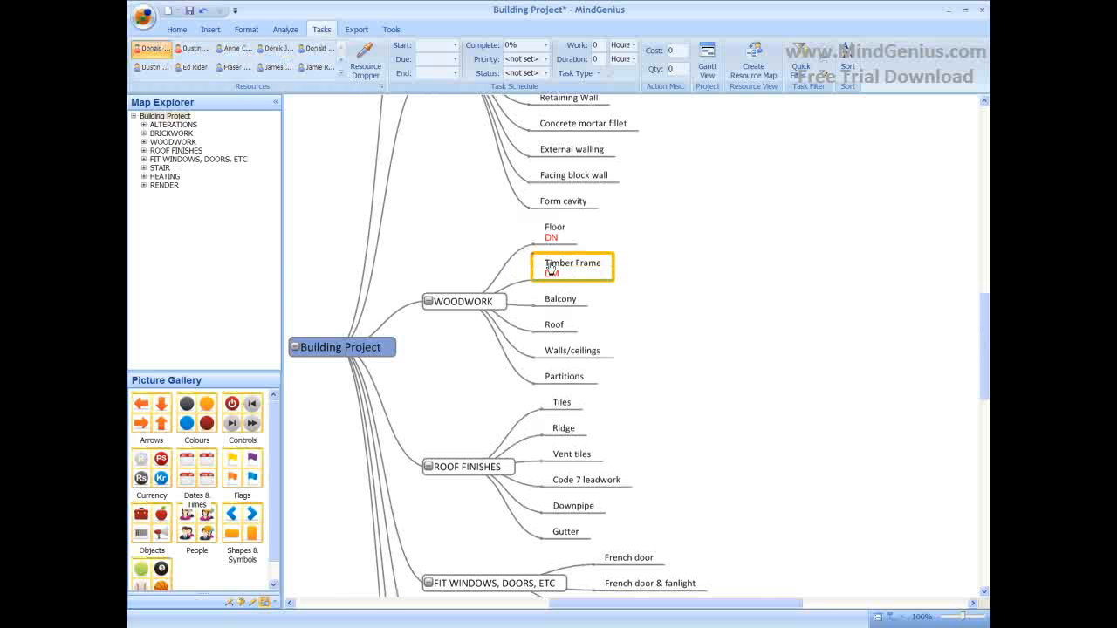
# - Give Balcony a start date and 16-hour duration, and switch to Gantt view
pyautogui.click(560, 299)
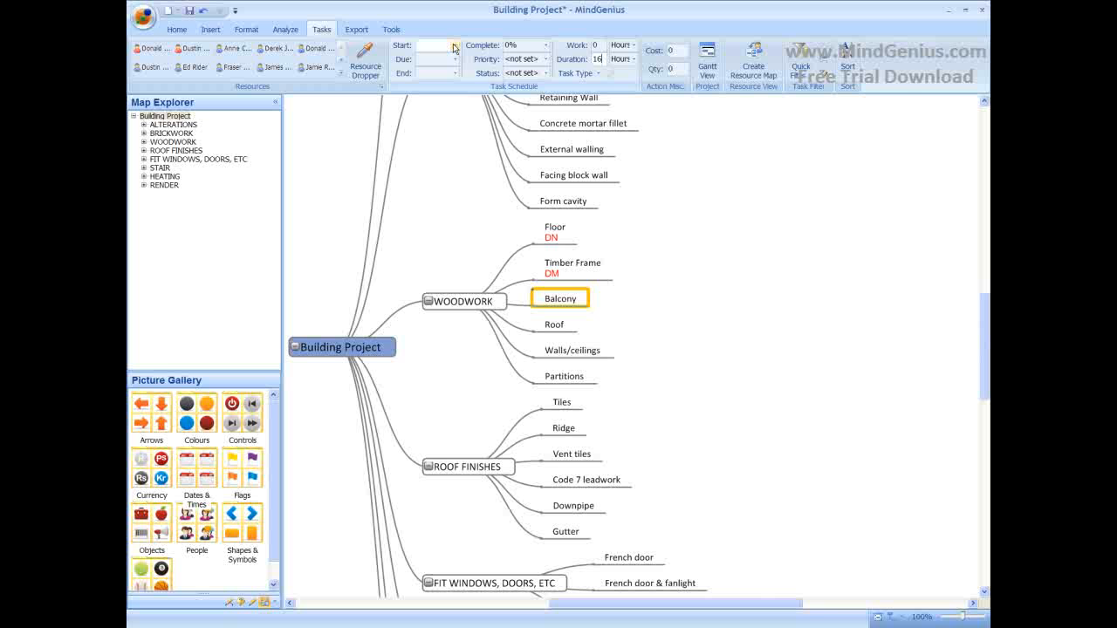
pyautogui.click(707, 57)
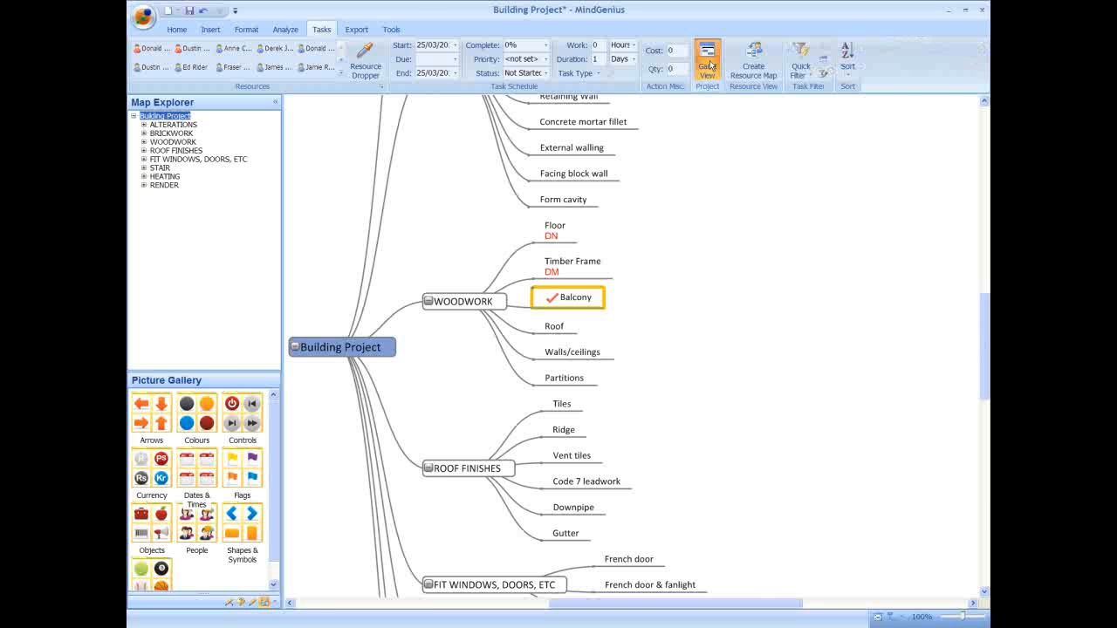
pyautogui.click(707, 61)
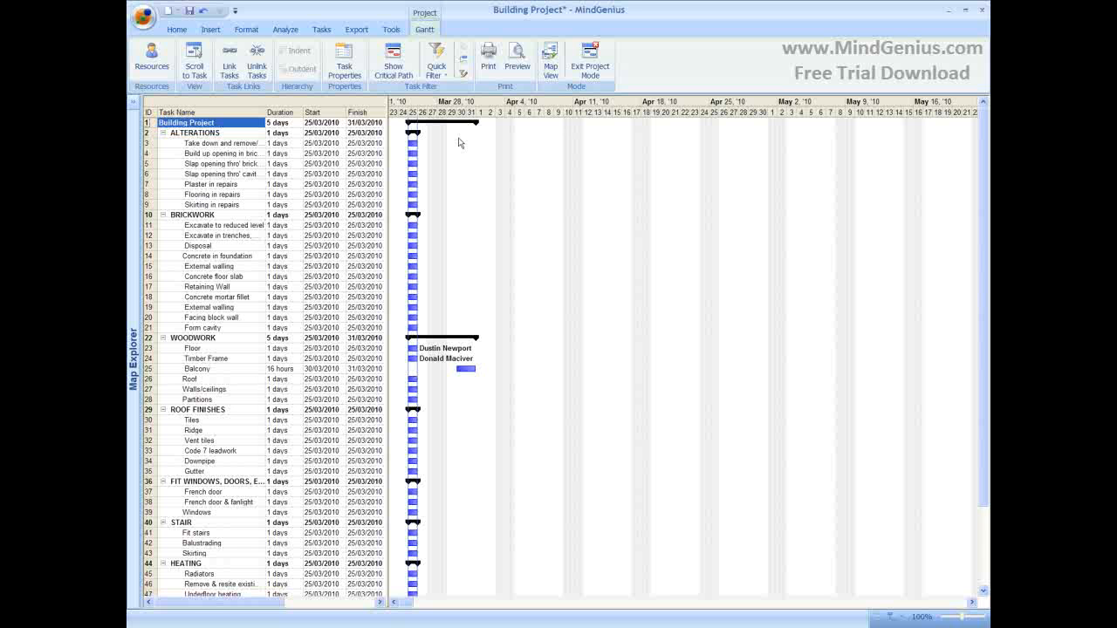
pyautogui.moveTo(293, 152)
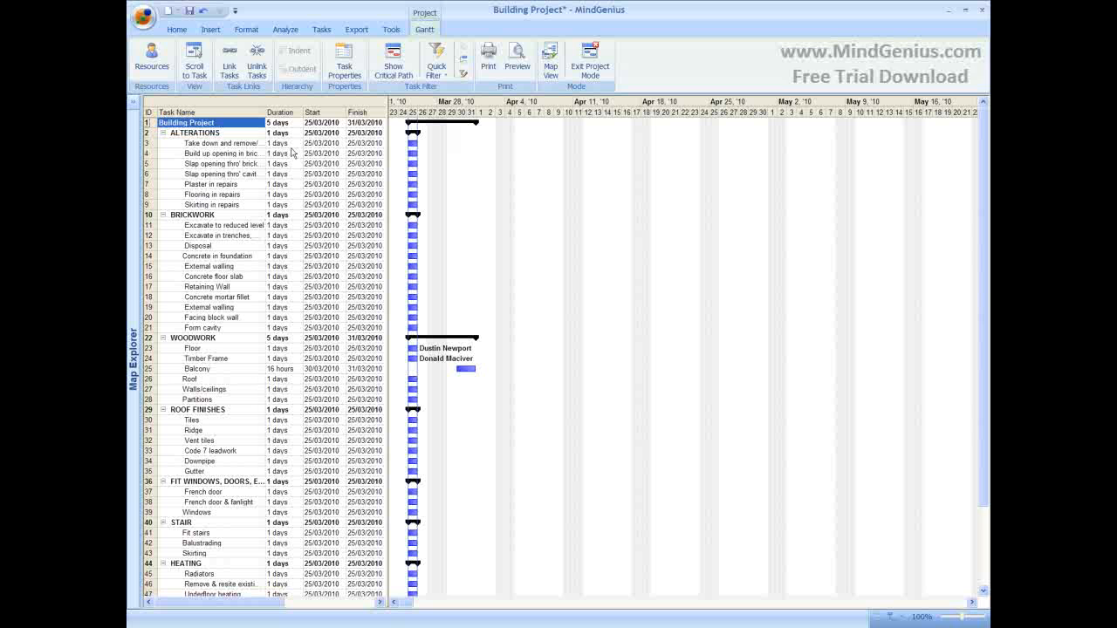
# - Link the ALTERATIONS tasks in sequence and set Excavate to reduced level to 3 days
pyautogui.click(218, 142)
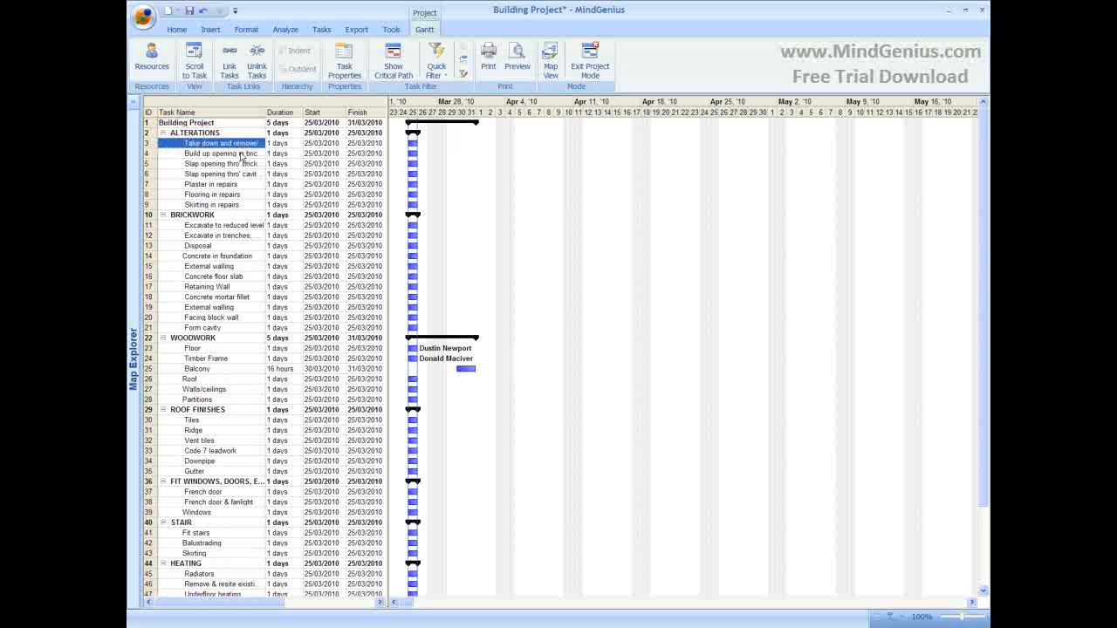
pyautogui.click(212, 204)
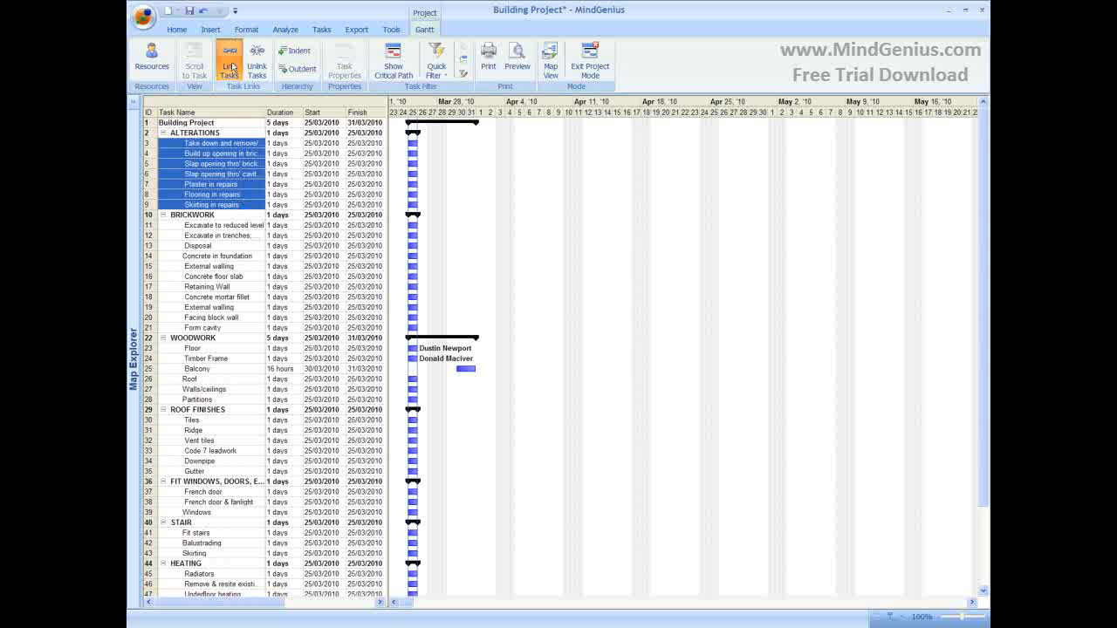
pyautogui.click(229, 61)
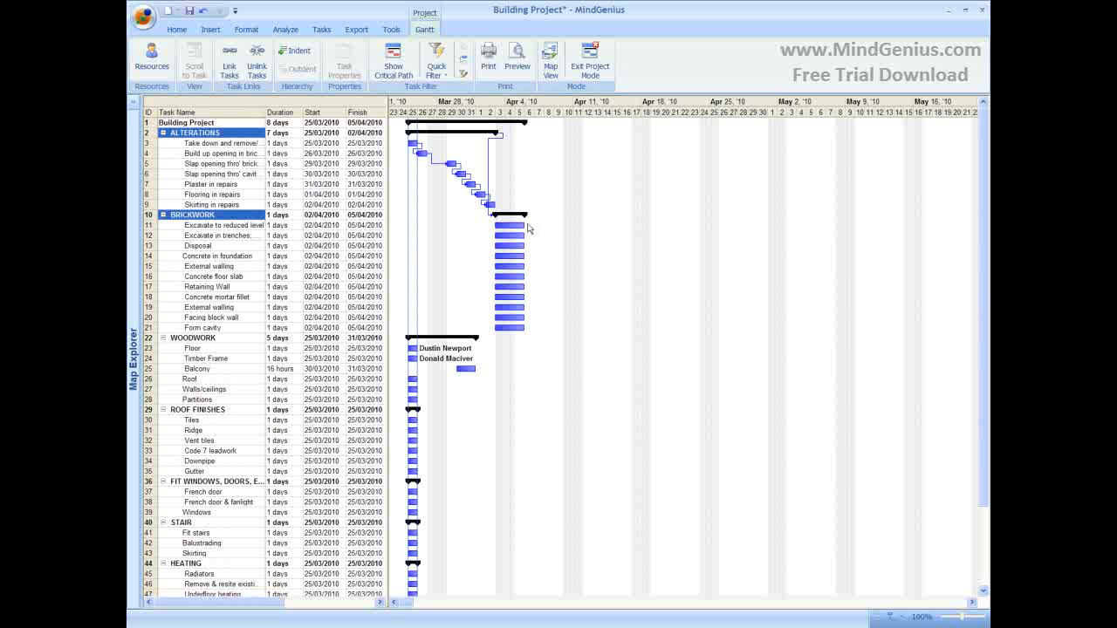
pyautogui.click(217, 225)
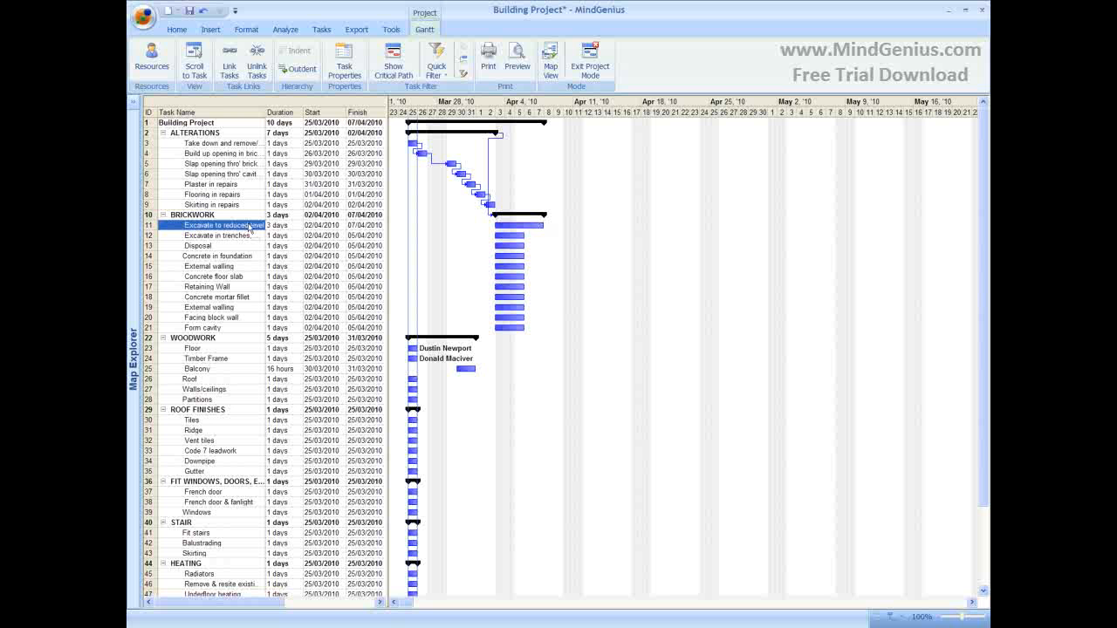
# - Link the BRICKWORK tasks in sequence and add the Brickwork complete milestone
pyautogui.click(216, 236)
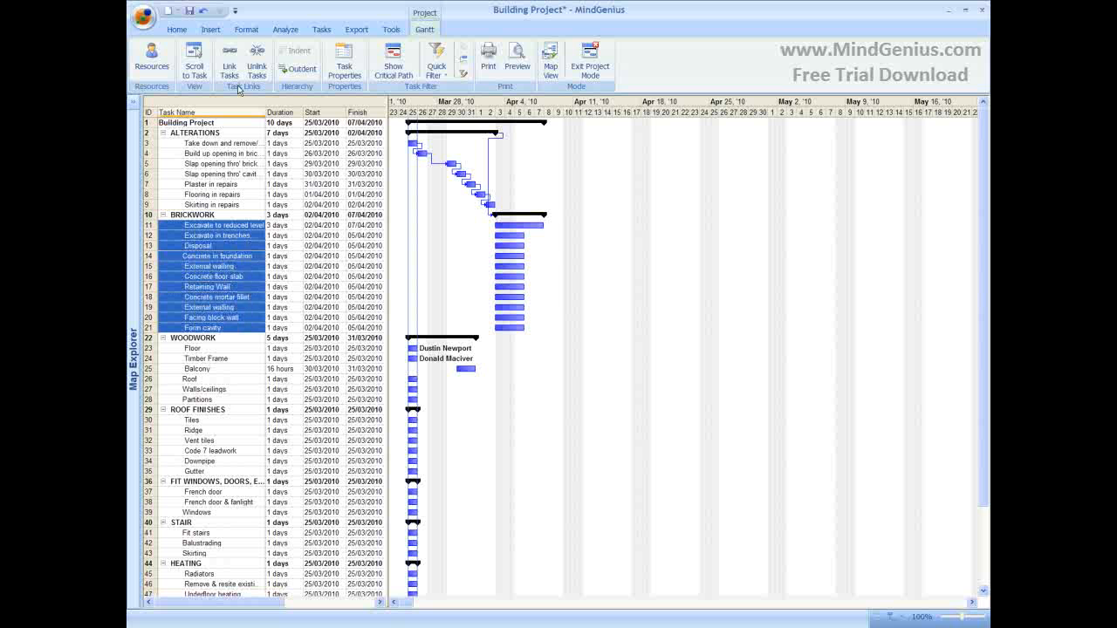
pyautogui.click(230, 61)
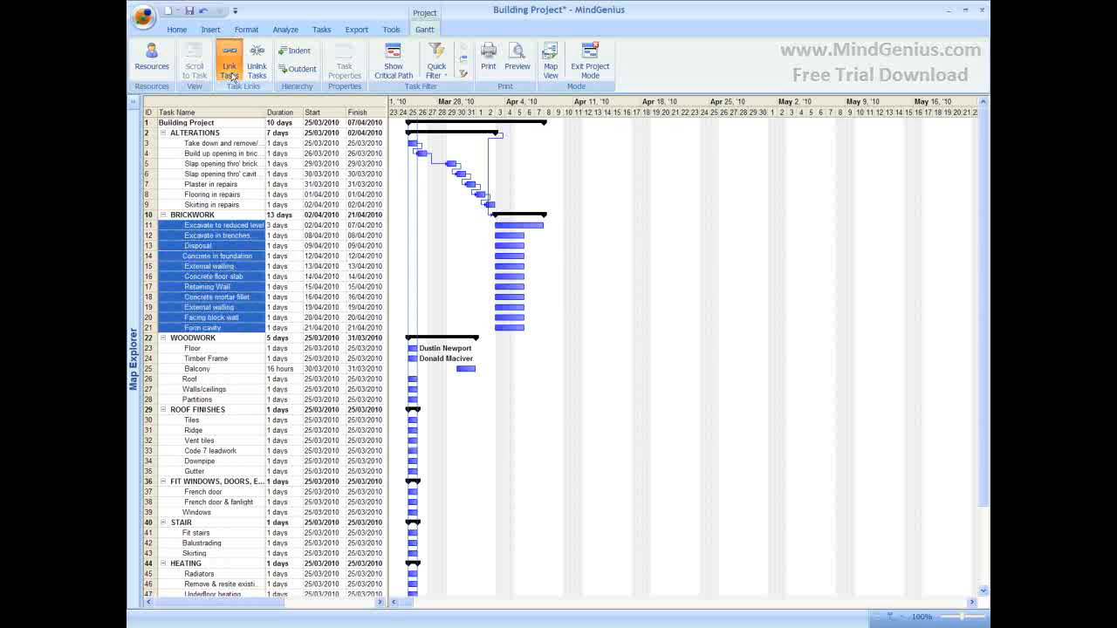
pyautogui.click(230, 61)
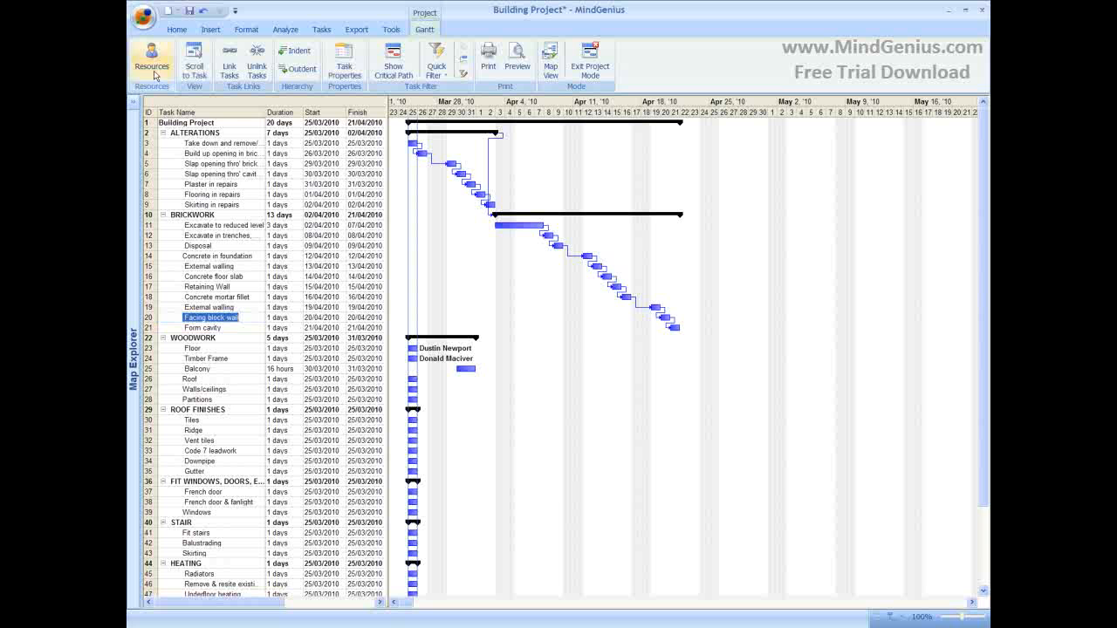
pyautogui.click(206, 327)
pyautogui.write('Brickwork complete')
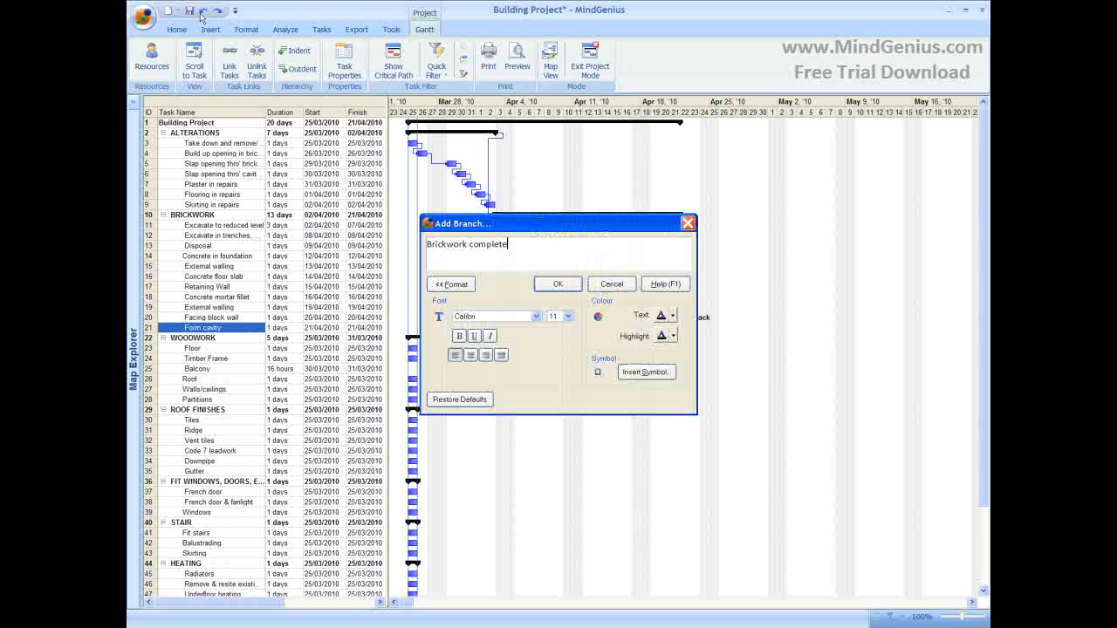
pyautogui.click(557, 284)
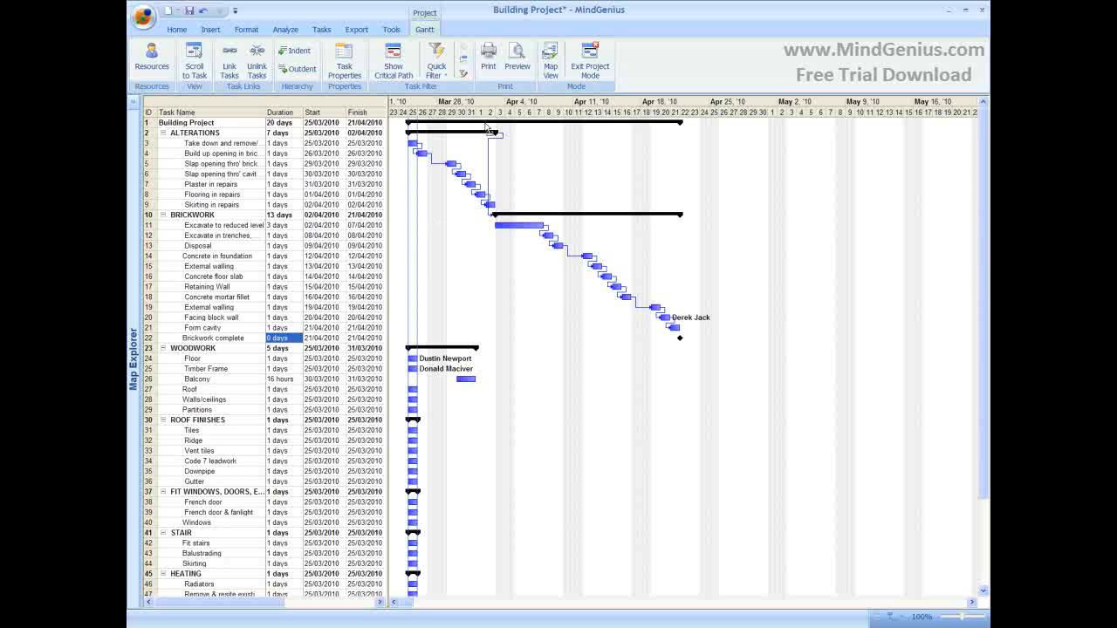
# - Switch from the Gantt chart back to the Building Project mind map view
pyautogui.click(551, 61)
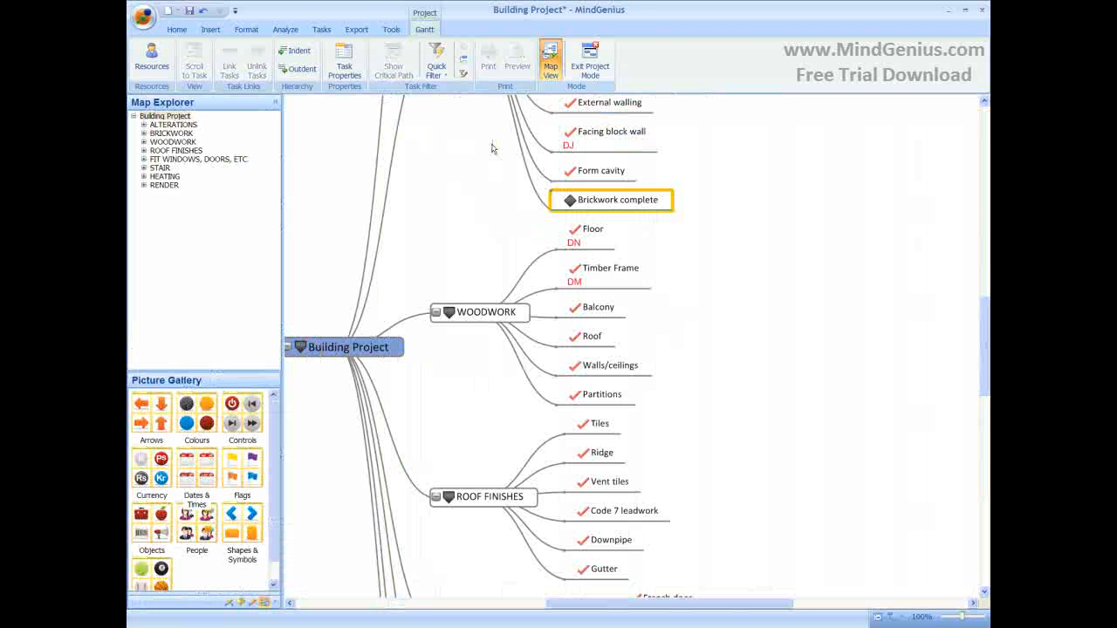
pyautogui.moveTo(573, 203)
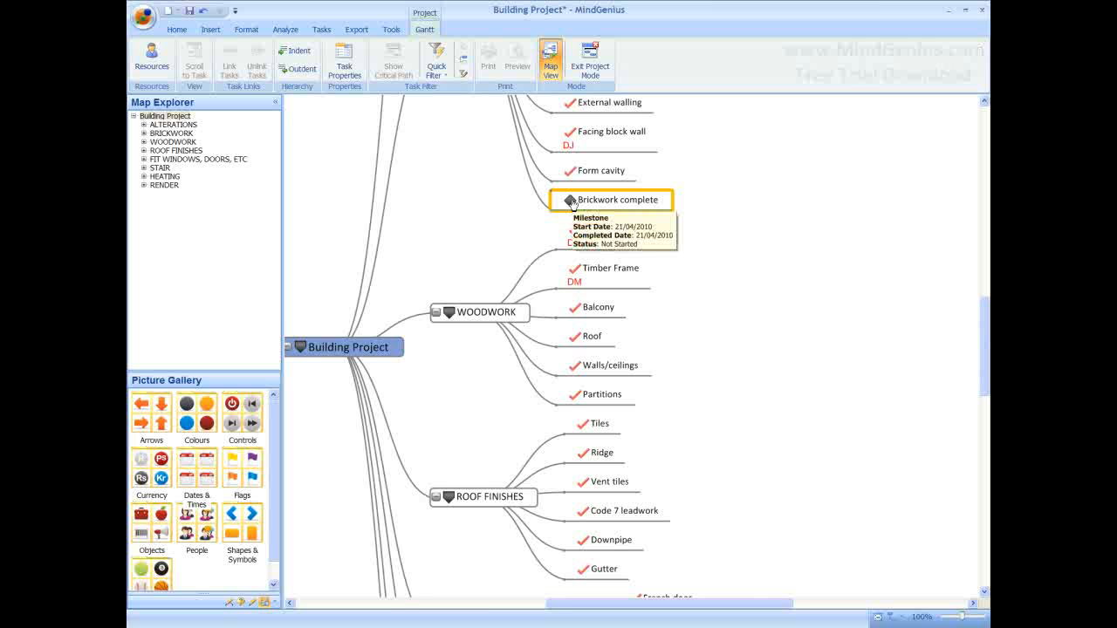
pyautogui.moveTo(580, 232)
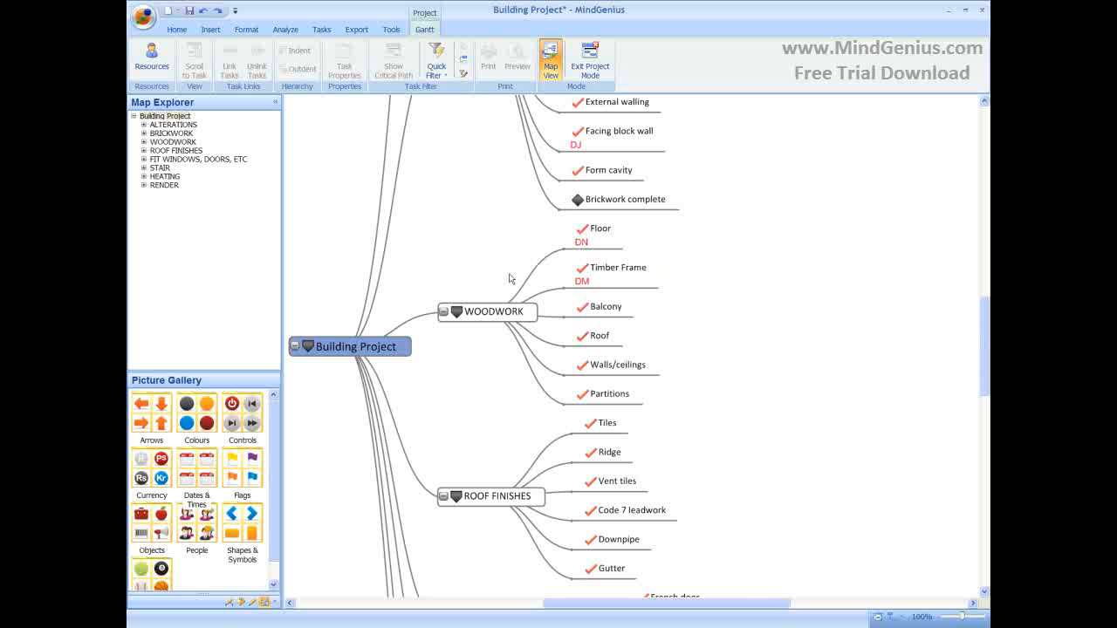
pyautogui.moveTo(461, 312)
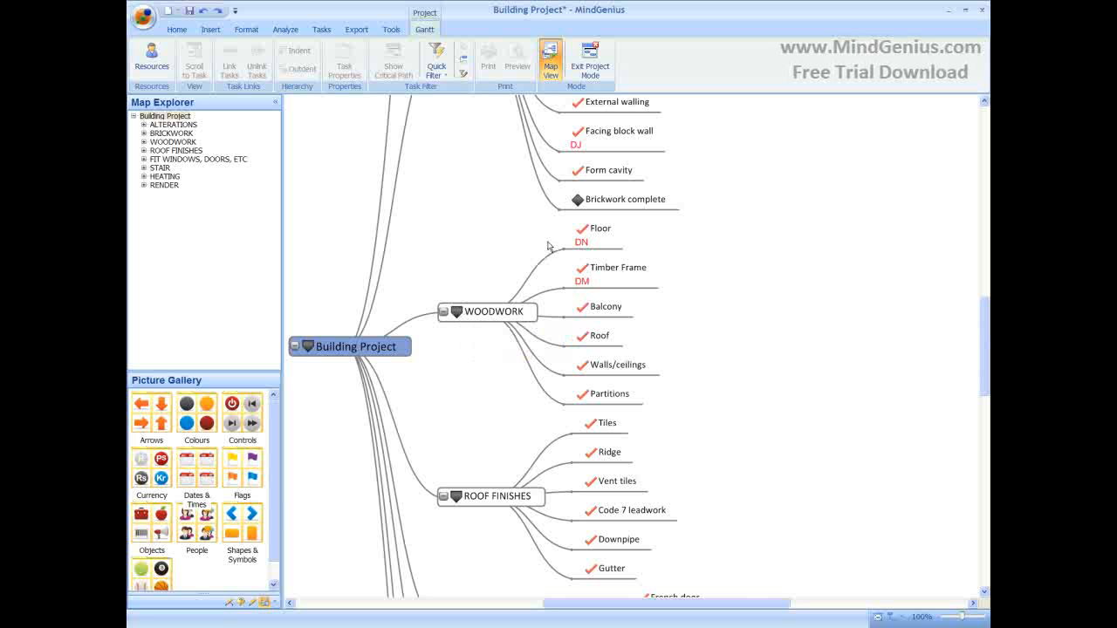
# - Add task 1 and task 2 under Form cavity and view them in the Gantt schedule
pyautogui.click(608, 169)
pyautogui.write('task 2')
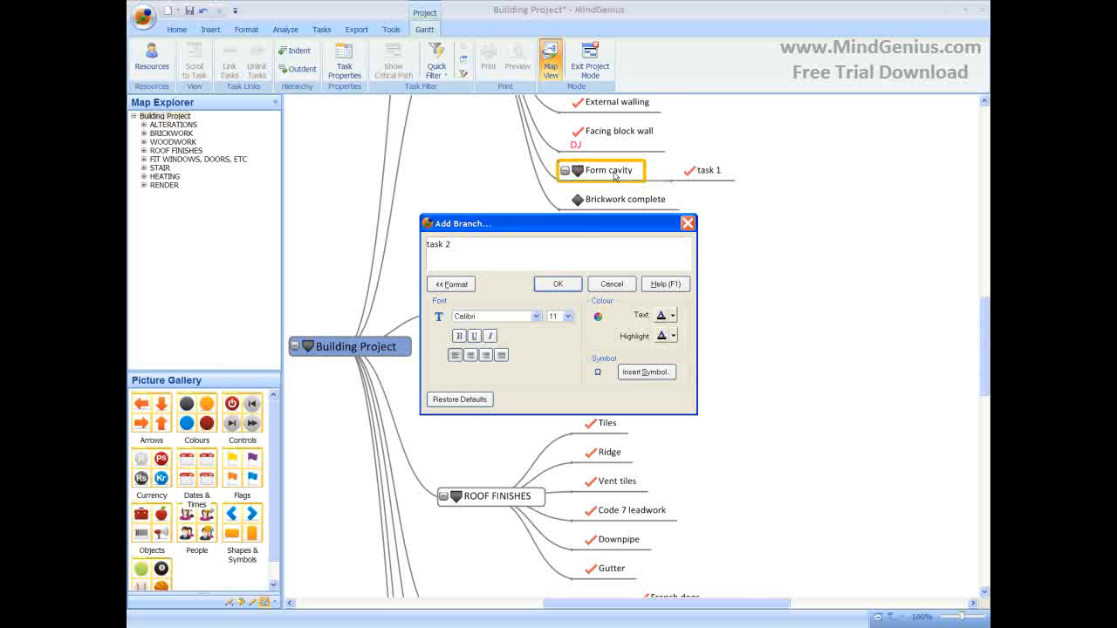
pyautogui.click(557, 284)
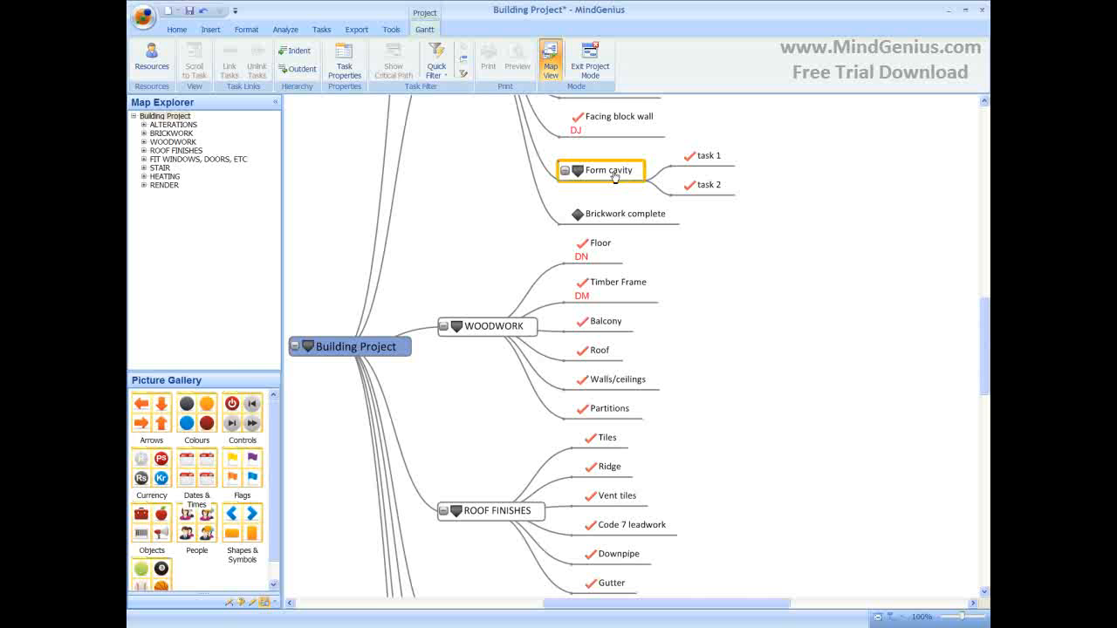
pyautogui.click(424, 29)
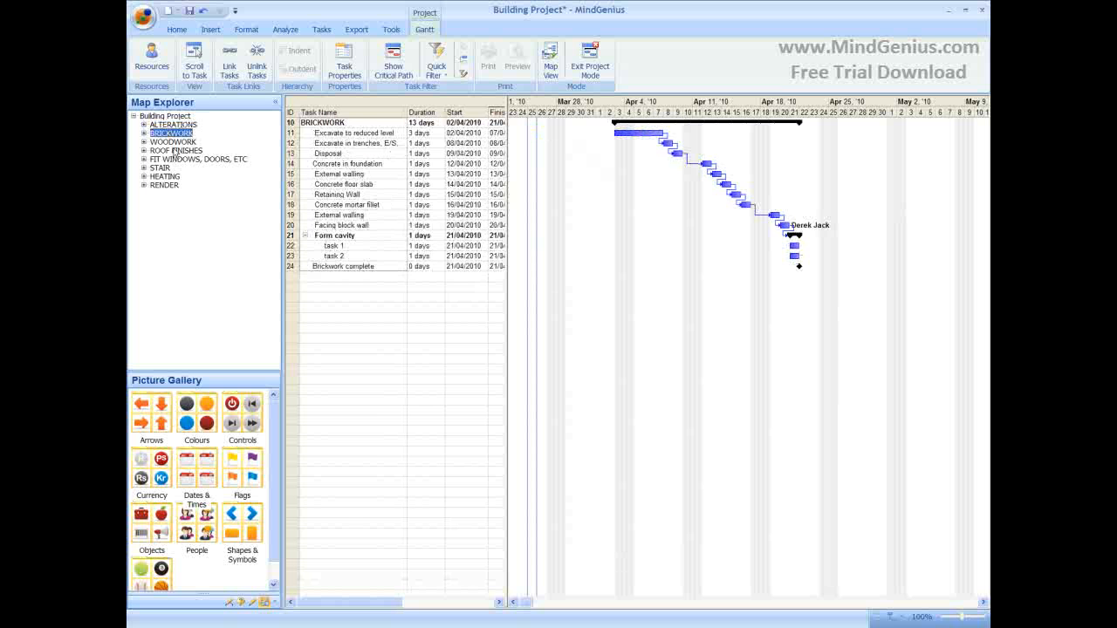
# - Link ROOF FINISHES tasks Tiles through Gutter, then show the full 28-day Building Project schedule
pyautogui.click(176, 151)
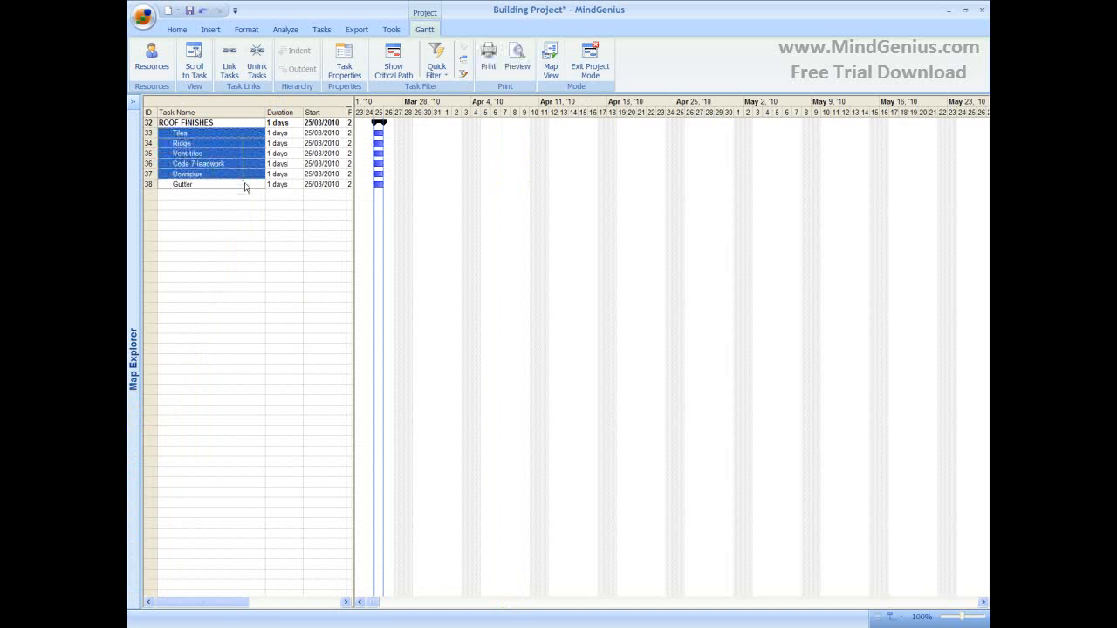
pyautogui.click(228, 62)
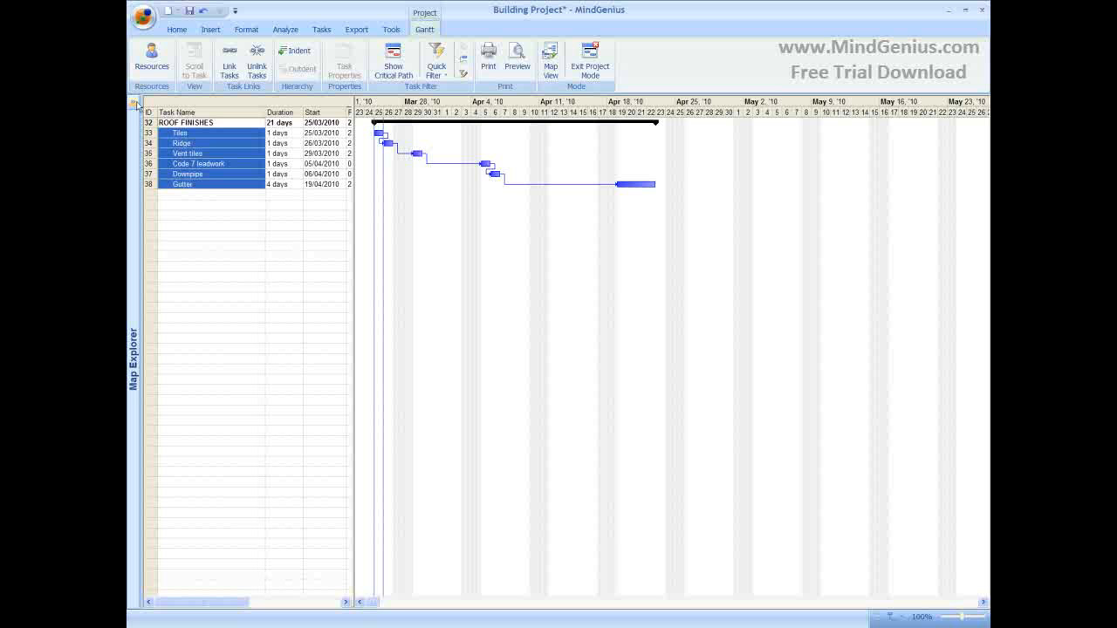
pyautogui.click(133, 362)
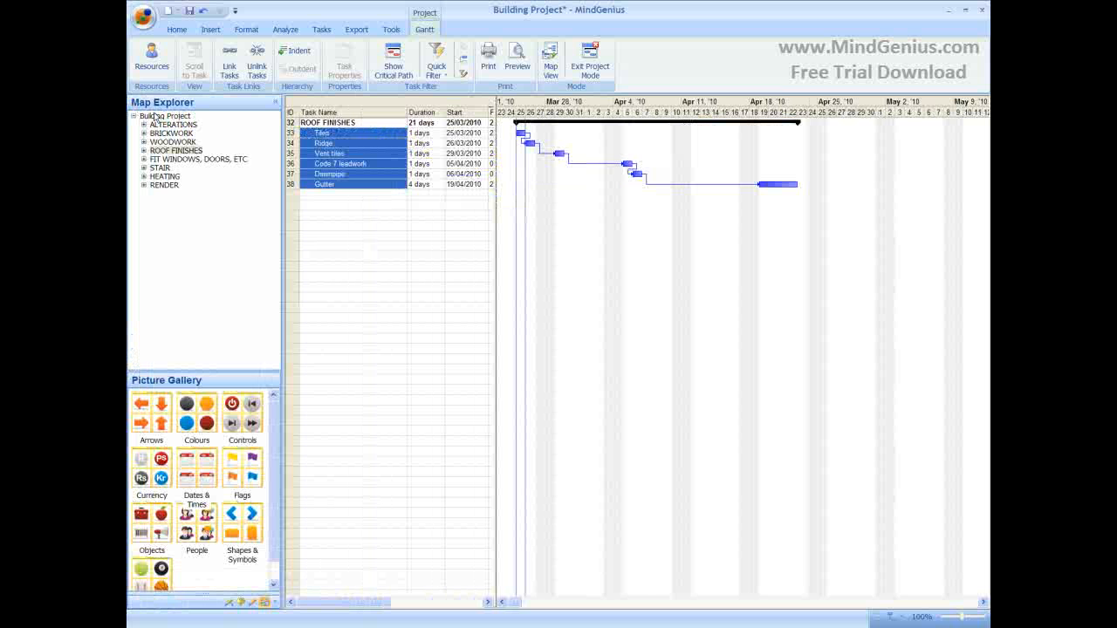
pyautogui.click(137, 115)
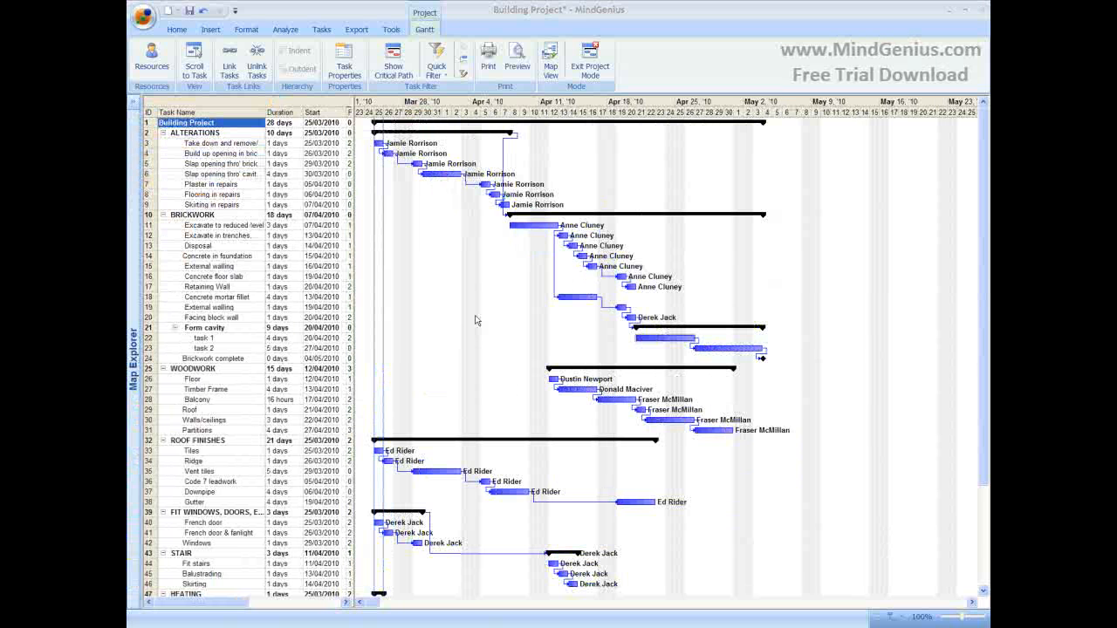
pyautogui.moveTo(422, 183)
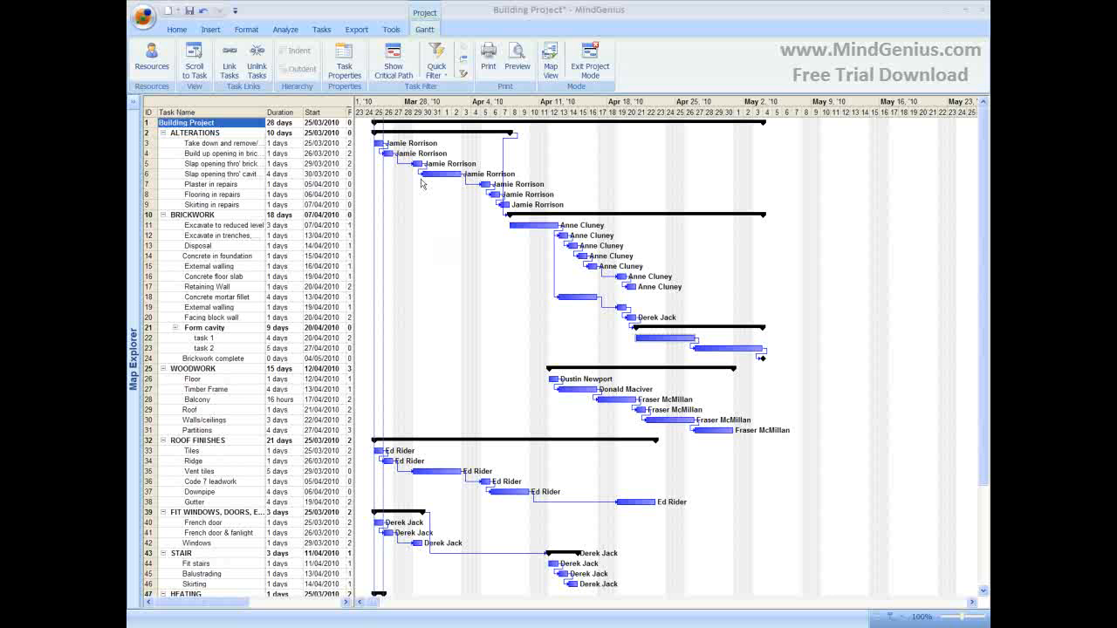
pyautogui.click(214, 174)
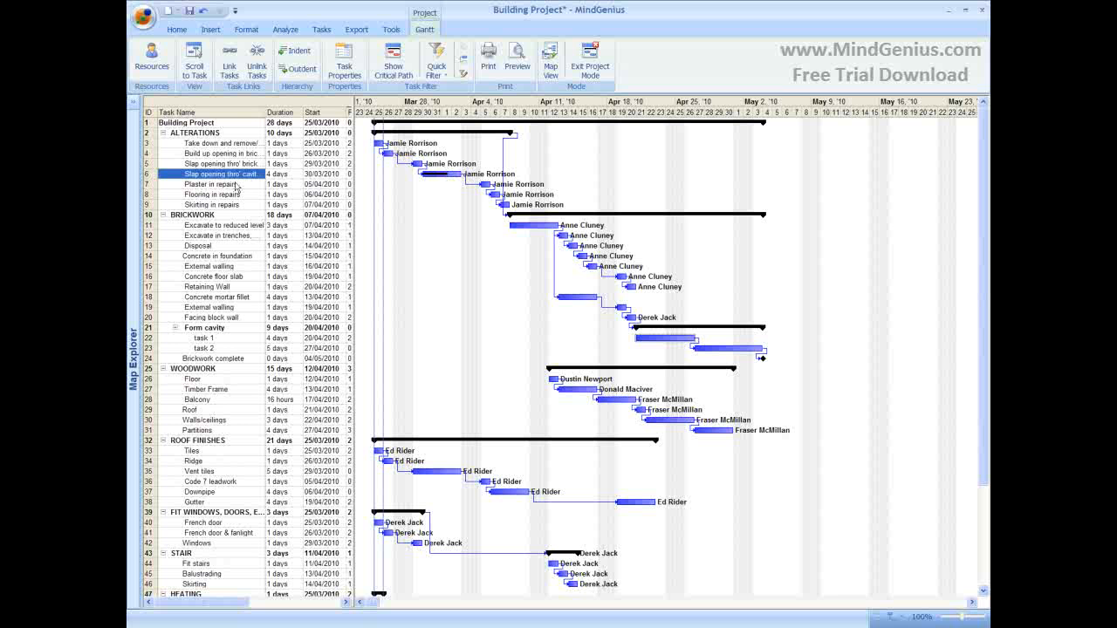
pyautogui.click(344, 62)
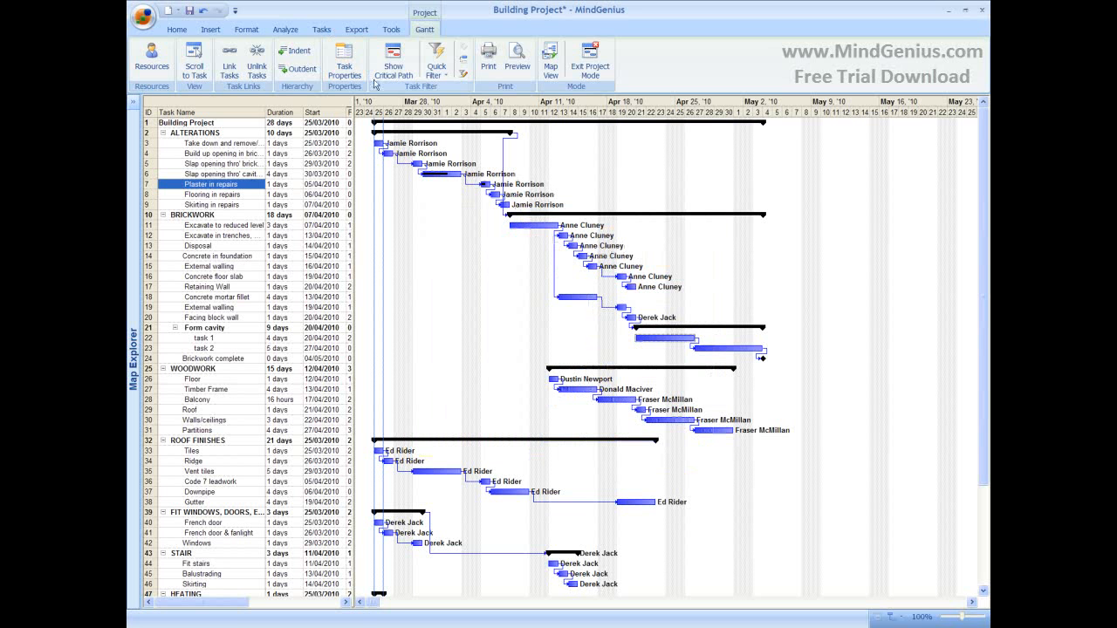
pyautogui.click(393, 61)
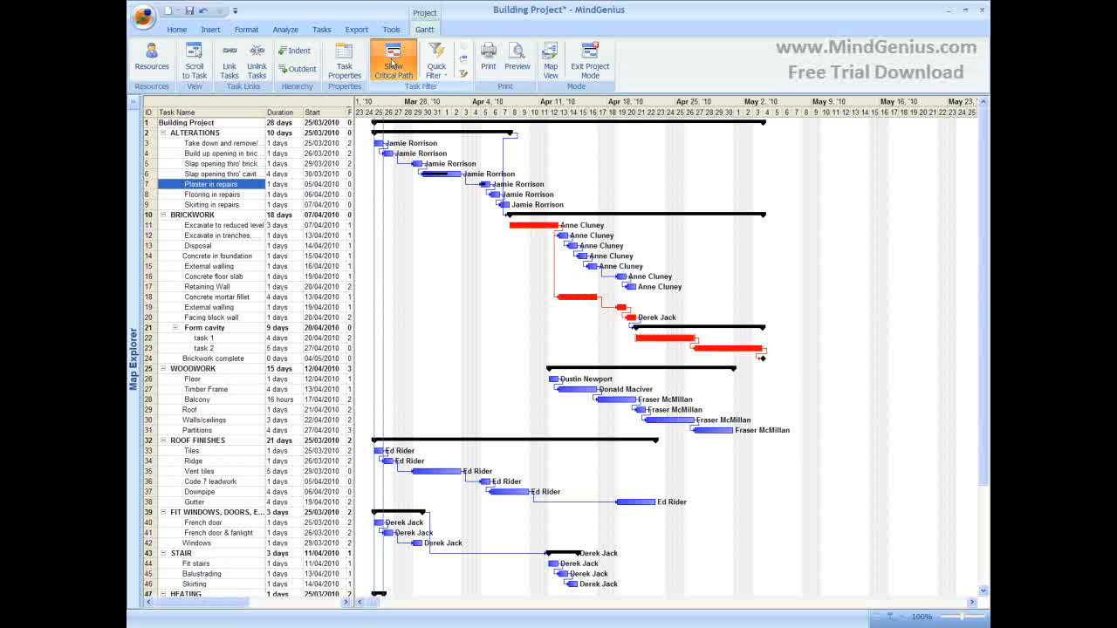
pyautogui.click(392, 59)
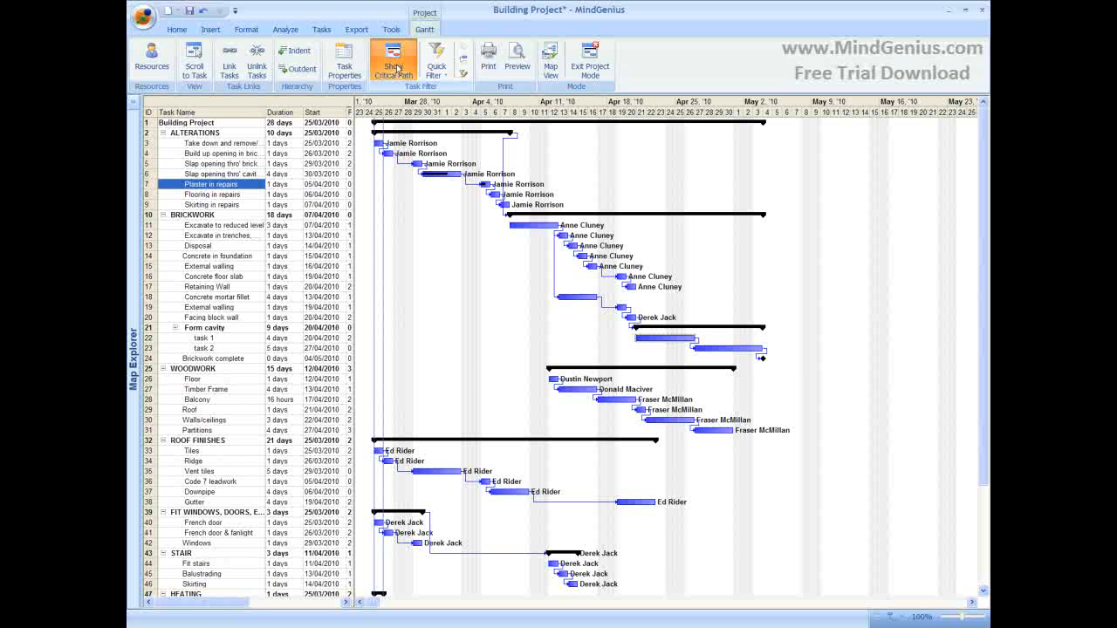
# - Apply Unassigned, Completion due this week, Milestones, then the not-started Status quick filter
pyautogui.click(435, 62)
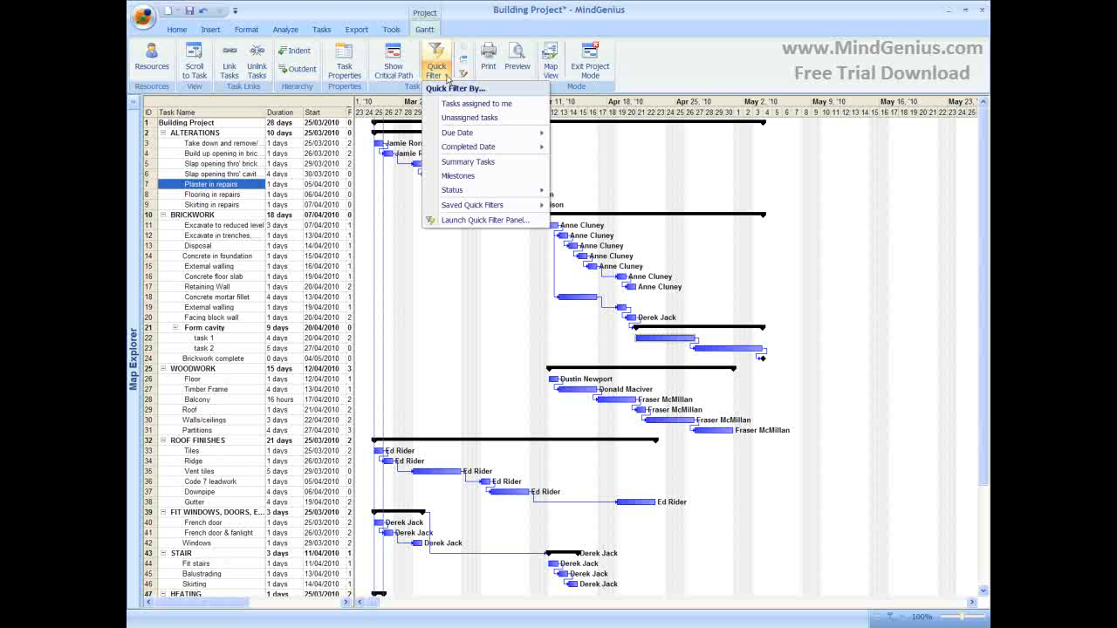
pyautogui.moveTo(484, 103)
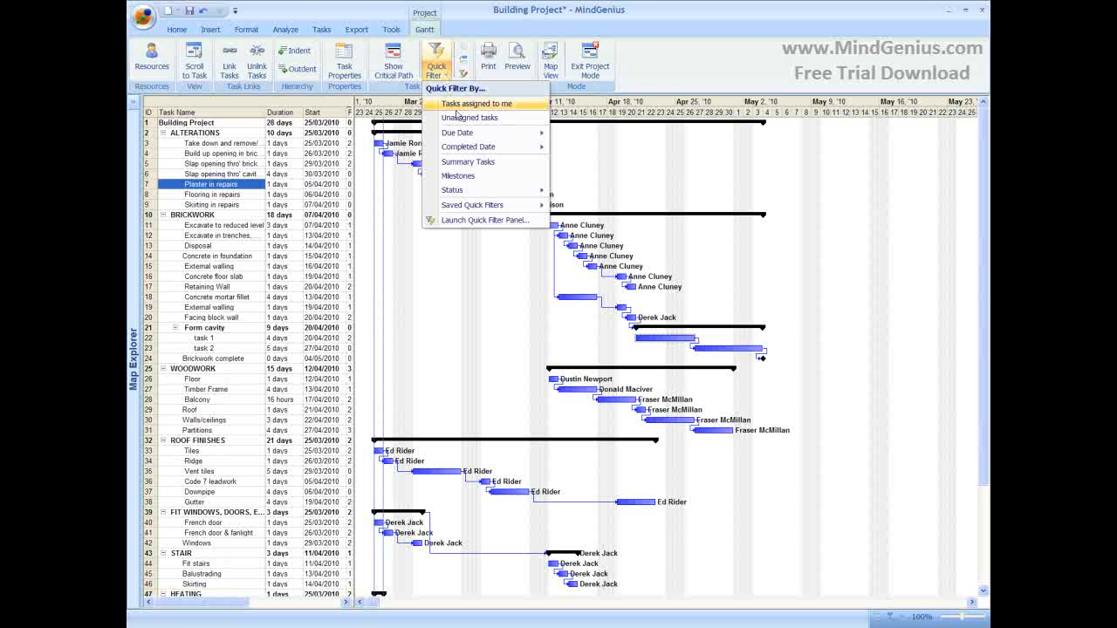
pyautogui.click(478, 103)
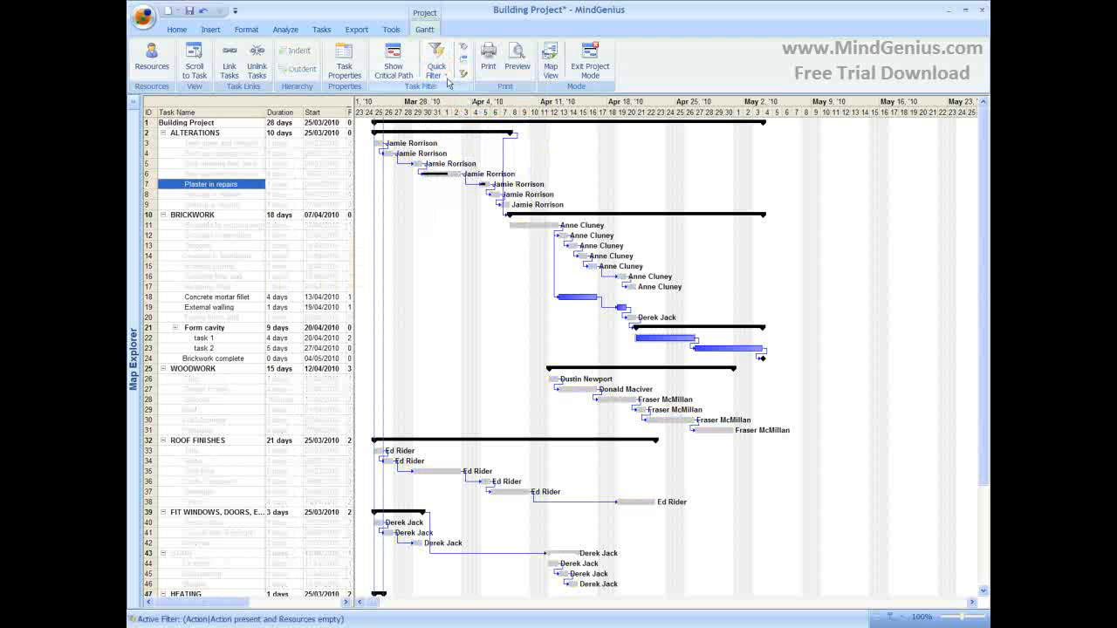
pyautogui.click(436, 61)
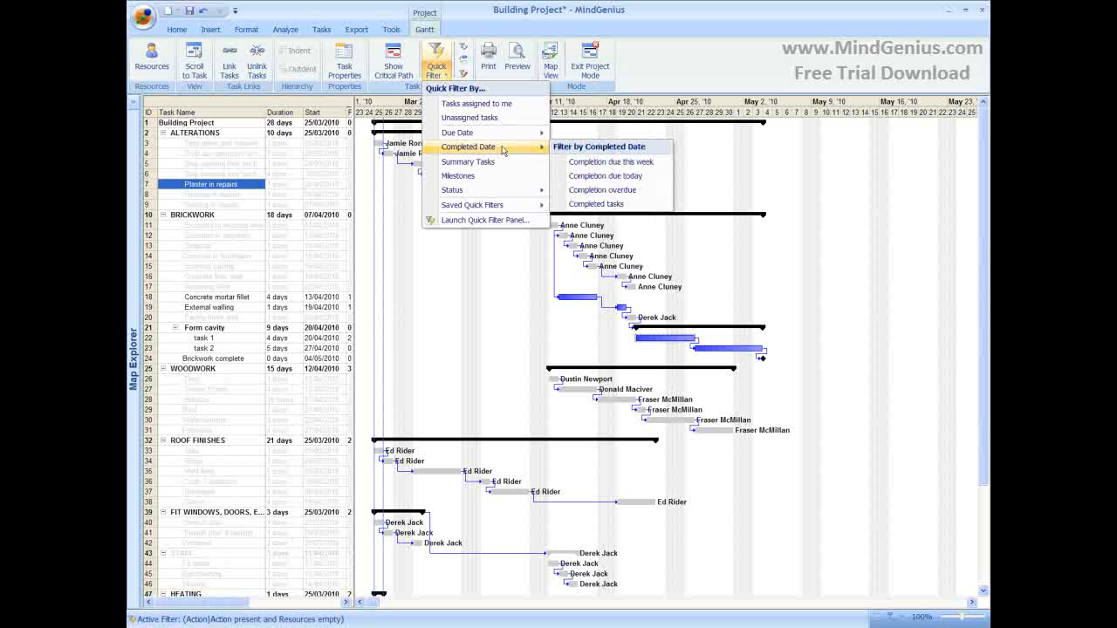
pyautogui.moveTo(607, 161)
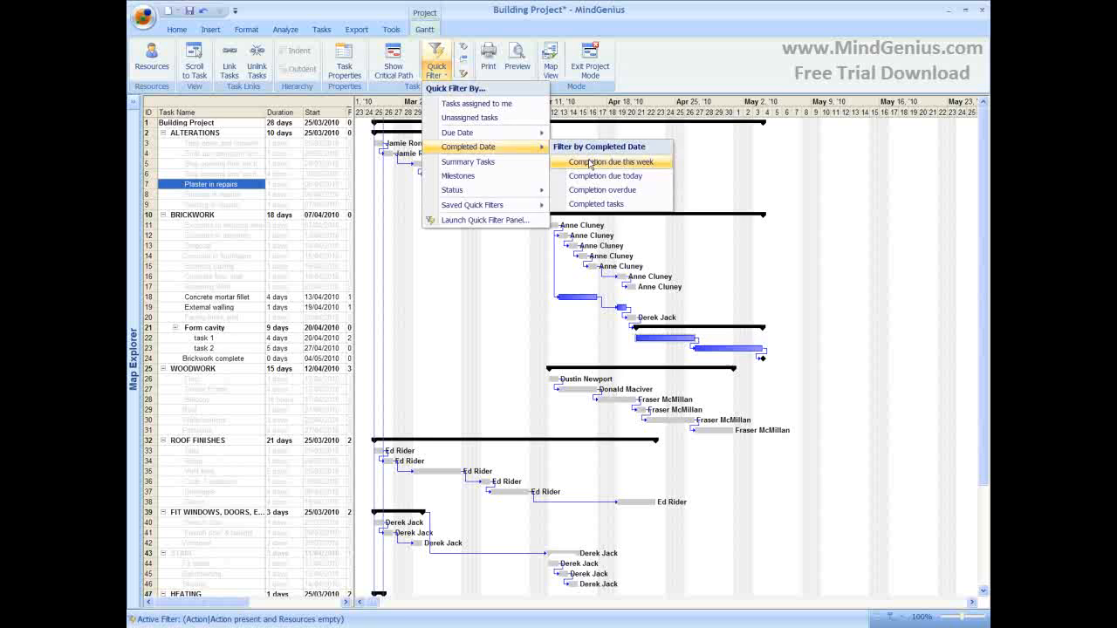
pyautogui.click(608, 162)
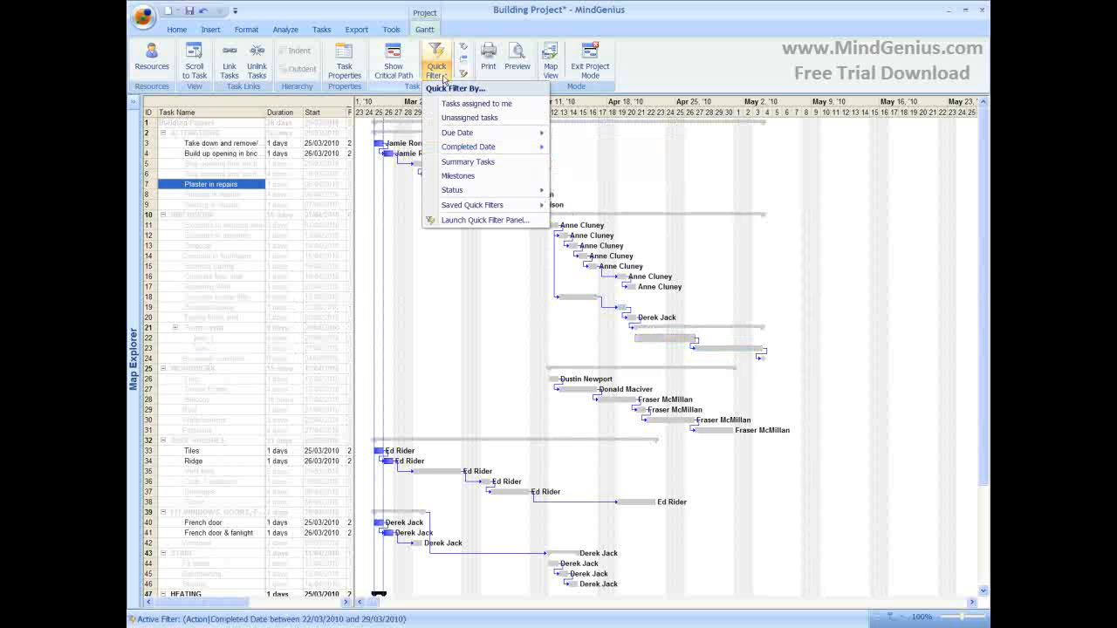
pyautogui.click(458, 175)
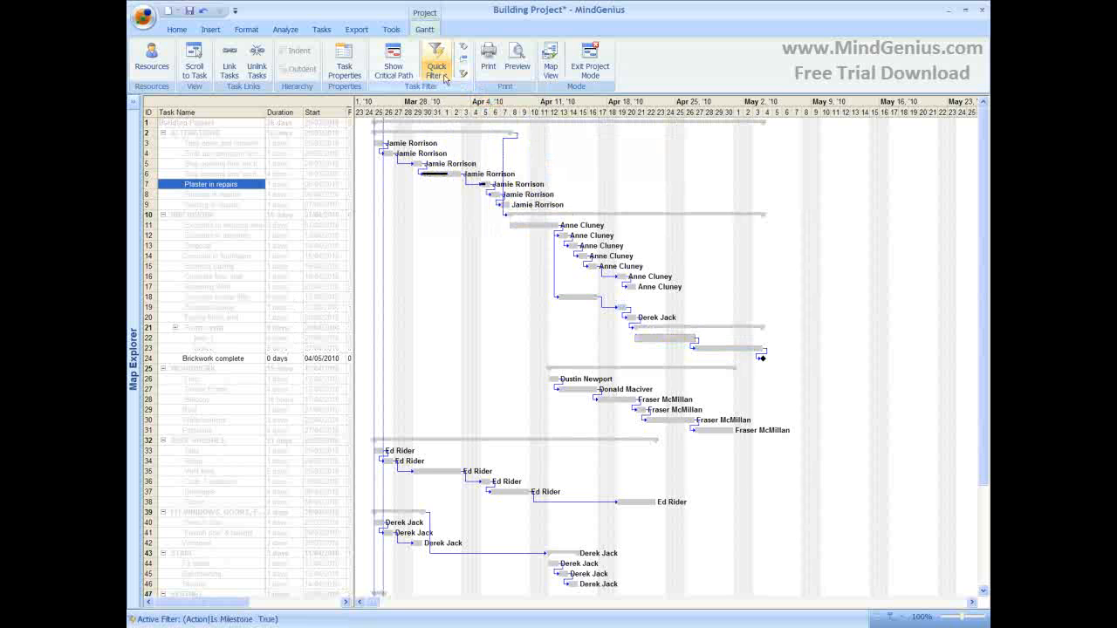
pyautogui.click(437, 62)
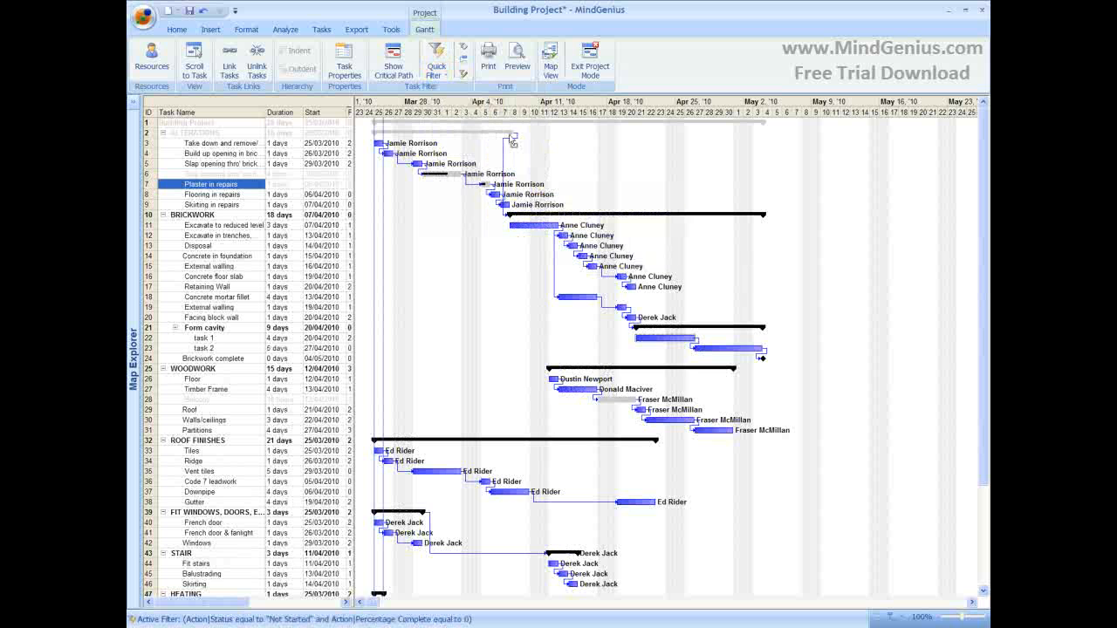